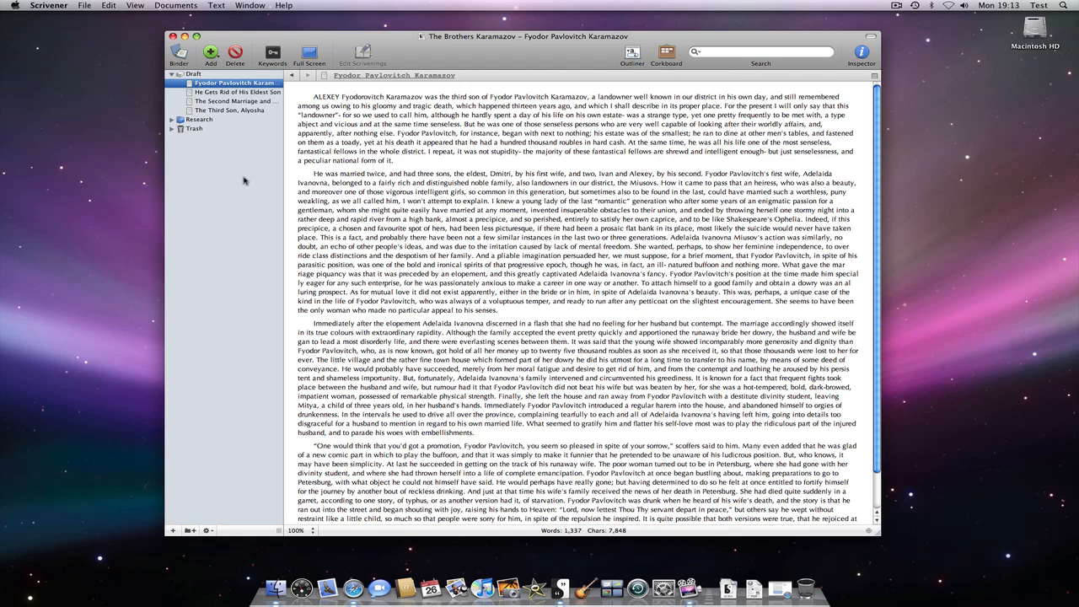
# - Bring up the Text menu's formatting commands for the chapter
pyautogui.click(306, 98)
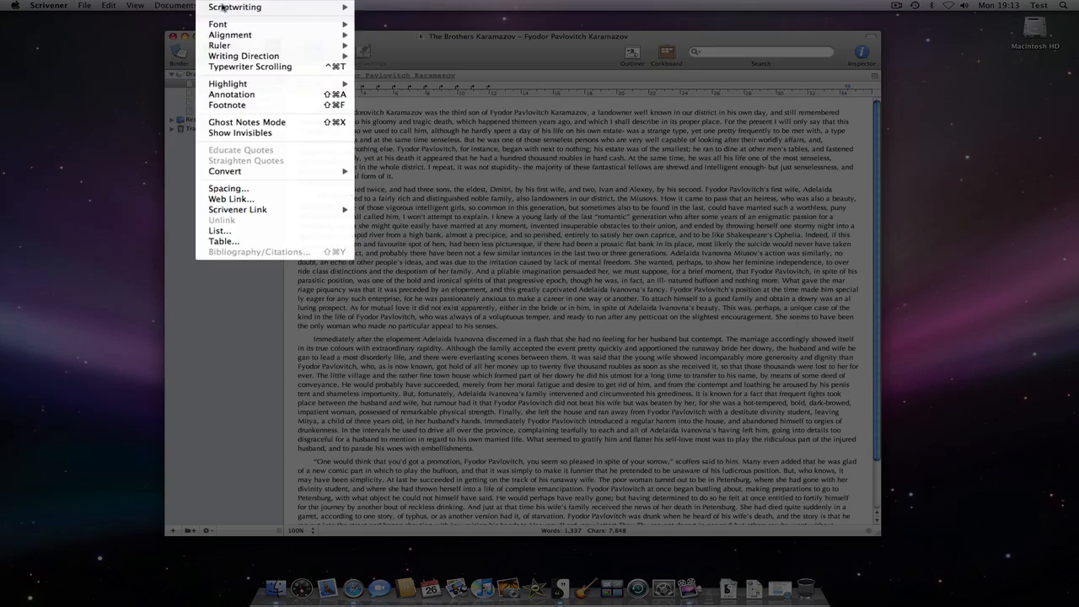
# - Show the ruler formatting bar, centre the opening paragraph, and select the start of the second paragraph
pyautogui.click(224, 57)
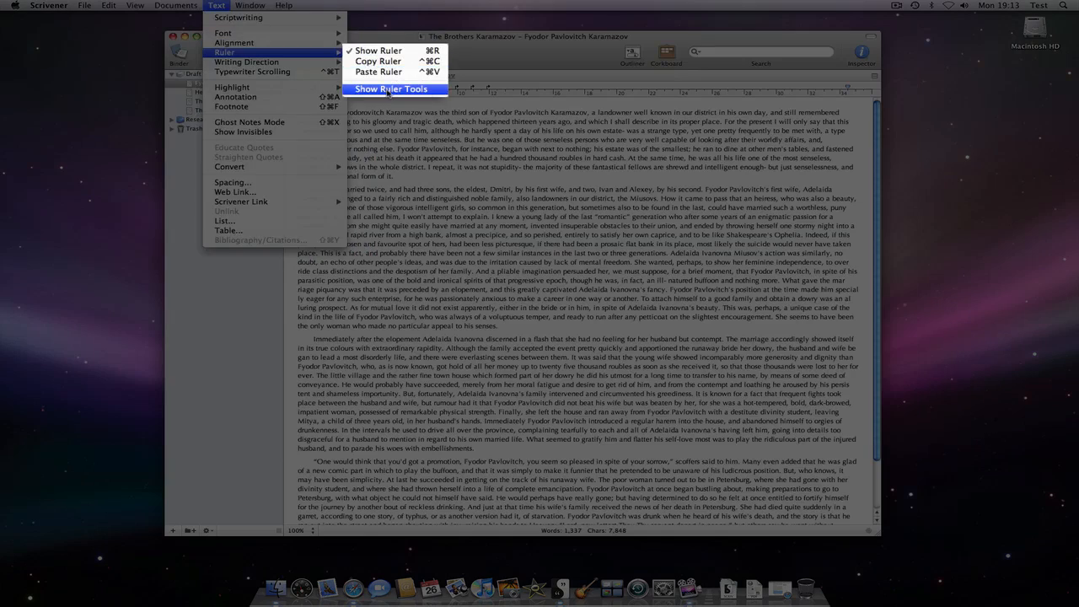
pyautogui.click(386, 88)
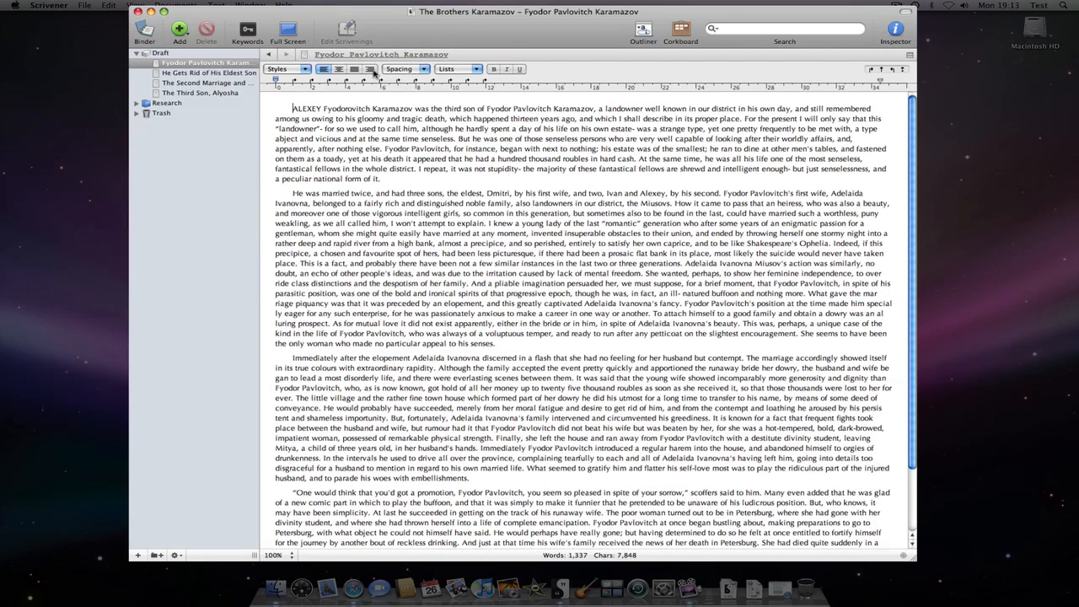
pyautogui.moveTo(354, 67)
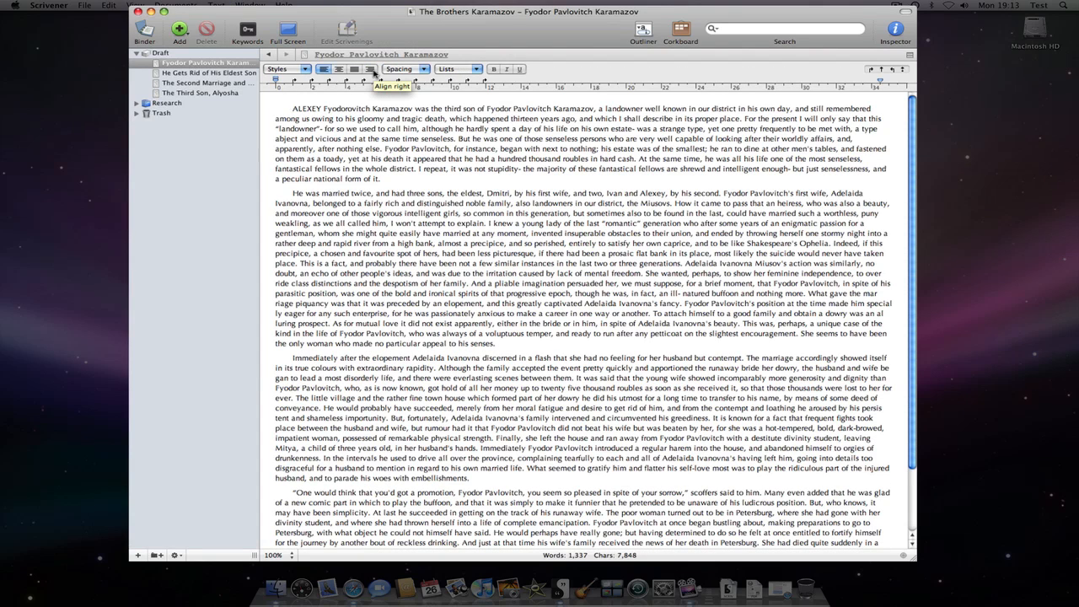
pyautogui.moveTo(293, 108); pyautogui.dragTo(385, 169)
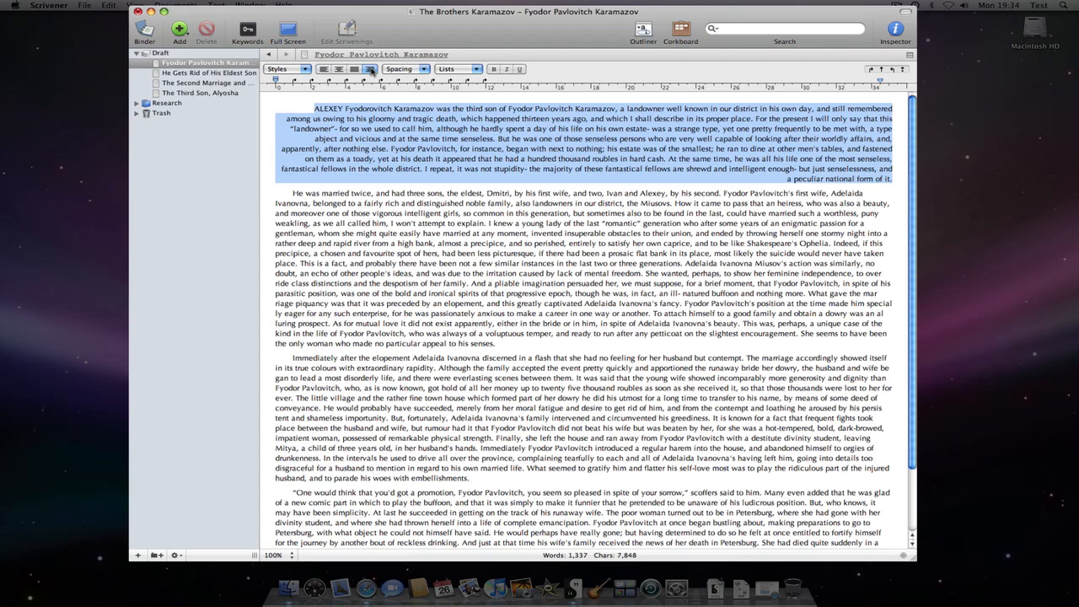
pyautogui.click(413, 253)
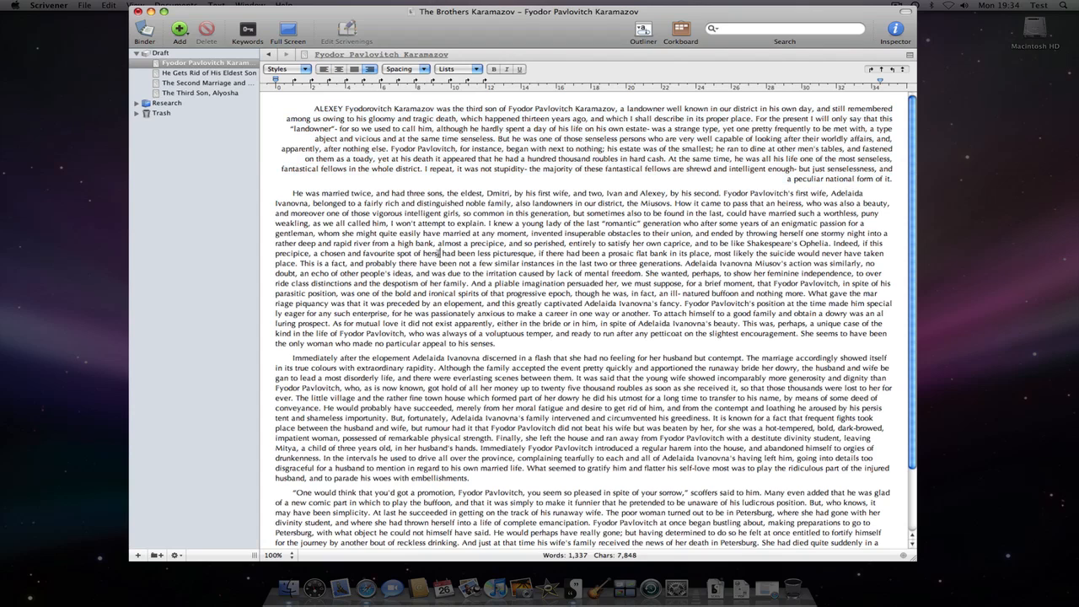
pyautogui.moveTo(289, 195); pyautogui.dragTo(436, 253)
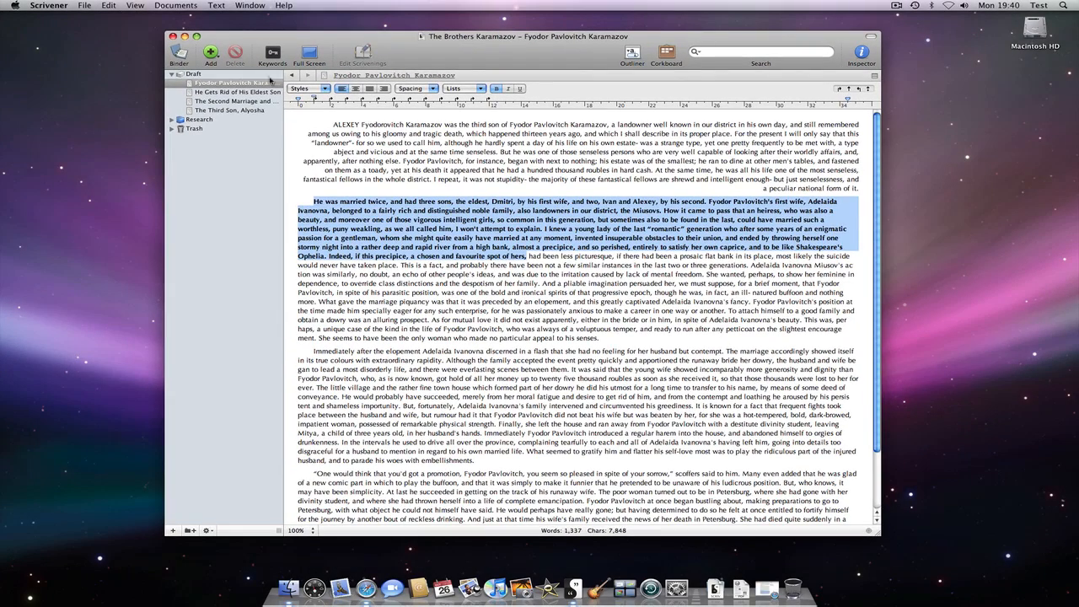
# - Apply a yellow highlight to 'What gave the marriage piquancy' via Text > Highlight
pyautogui.click(216, 6)
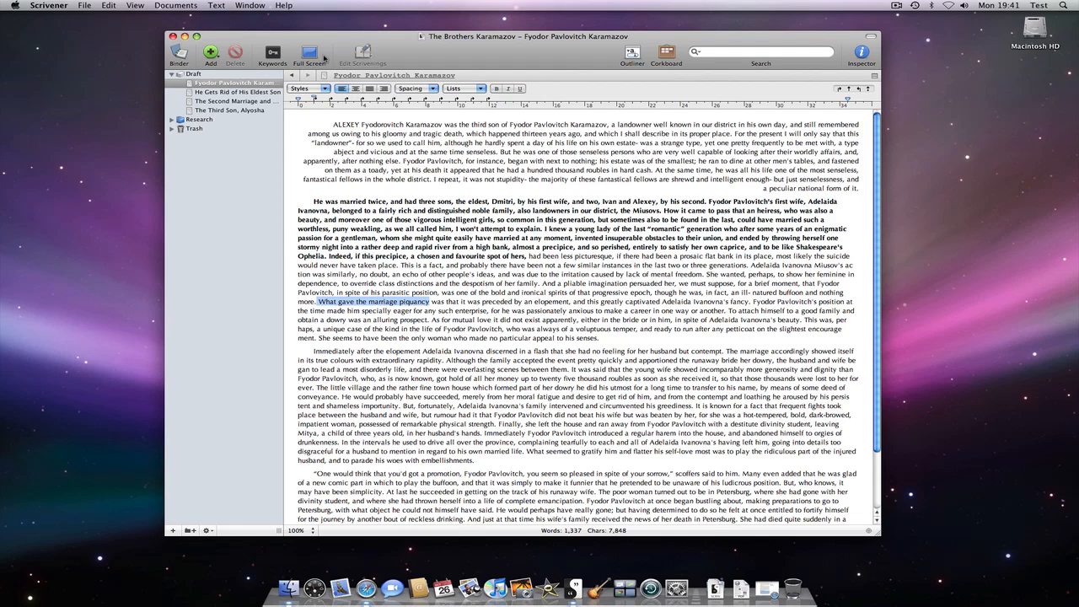
pyautogui.click(215, 7)
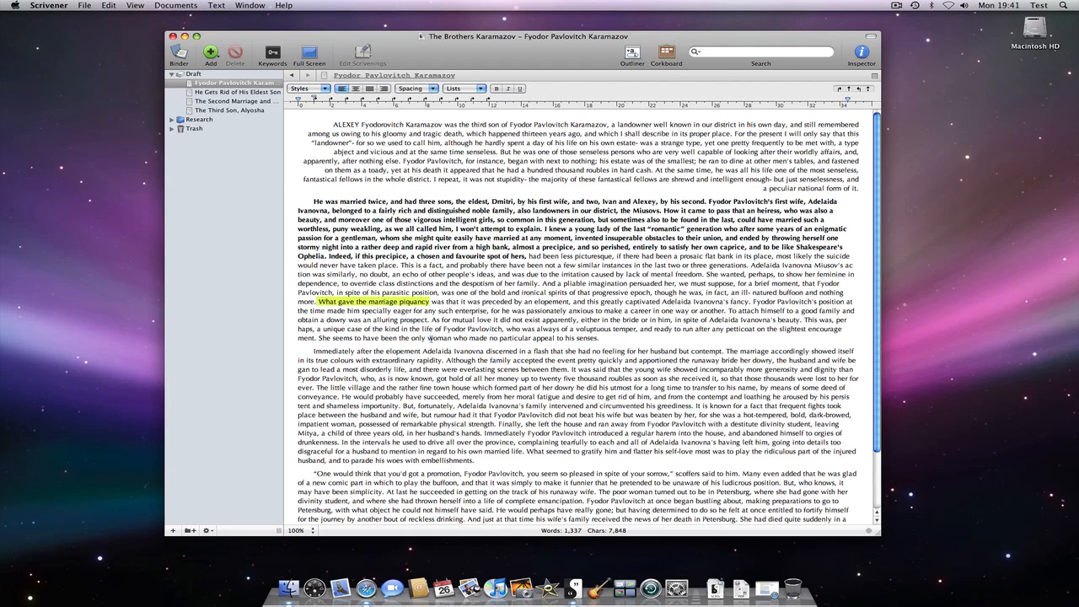
pyautogui.moveTo(428, 337); pyautogui.dragTo(597, 337)
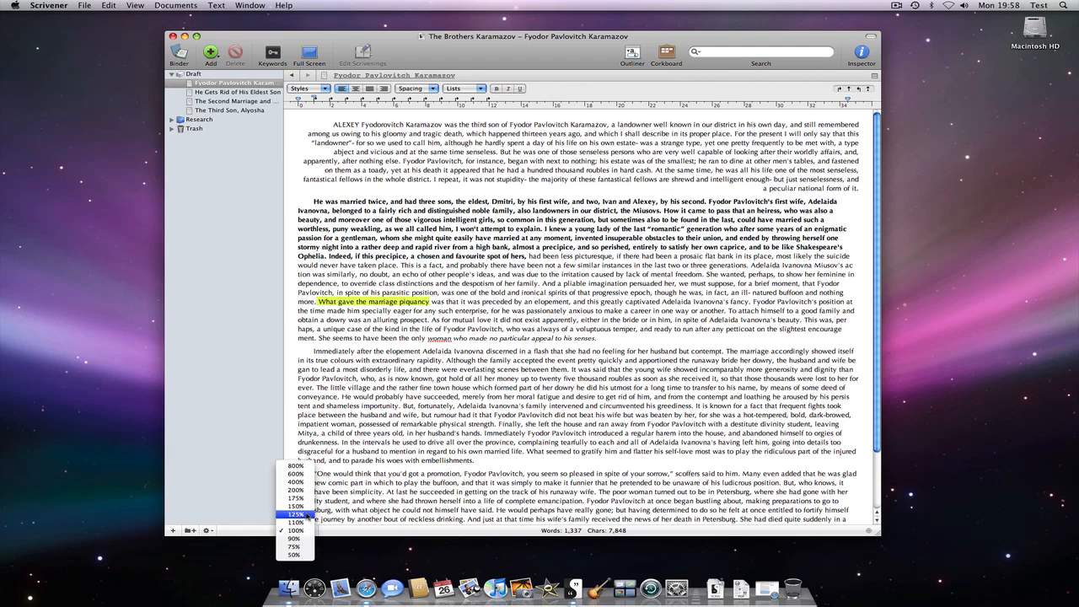
# - Set the editor zoom to 150%, then settle on 125%
pyautogui.click(297, 514)
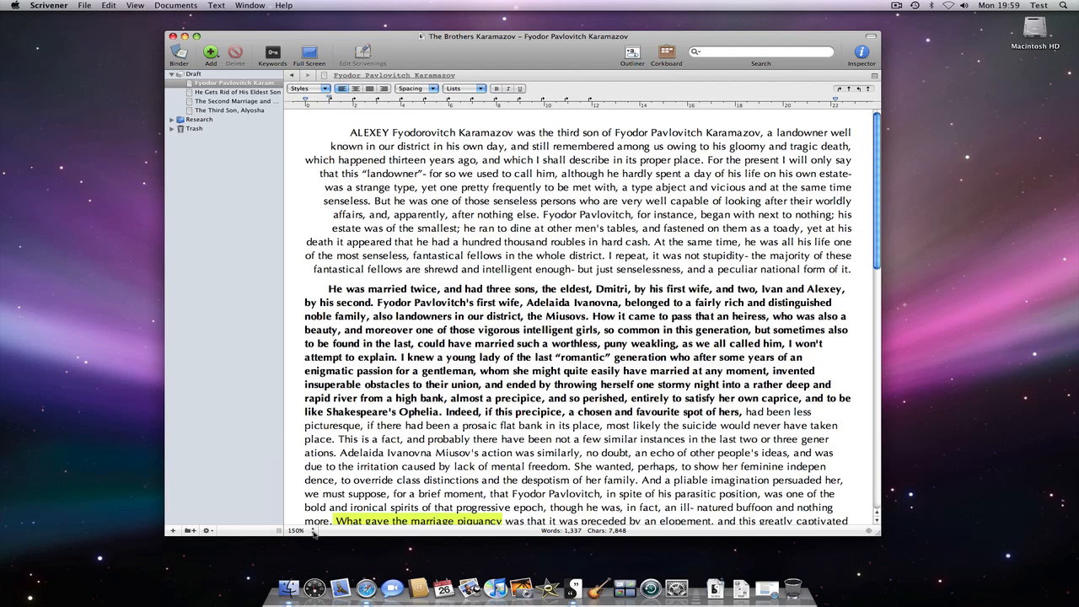
pyautogui.click(297, 531)
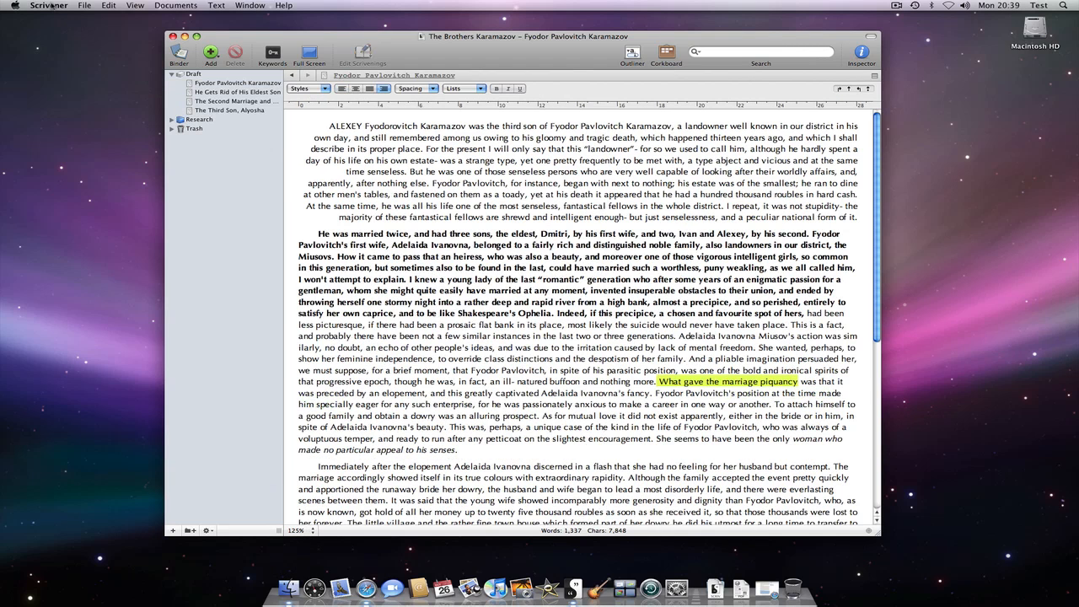
# - Reach the Text Editing preferences from Scrivener > Preferences
pyautogui.click(49, 7)
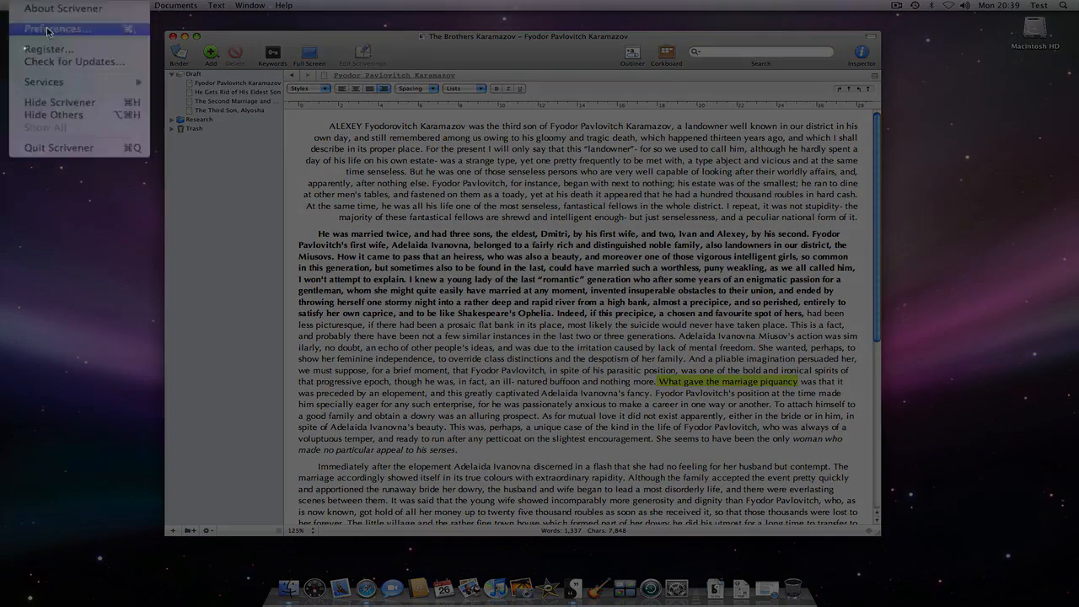
pyautogui.click(59, 30)
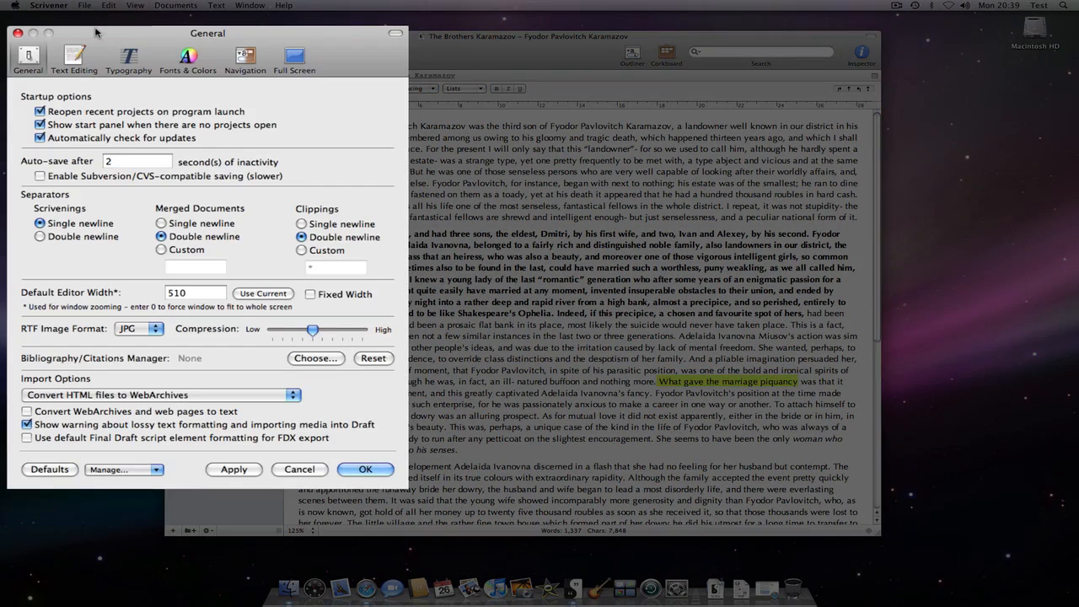
pyautogui.moveTo(115, 33)
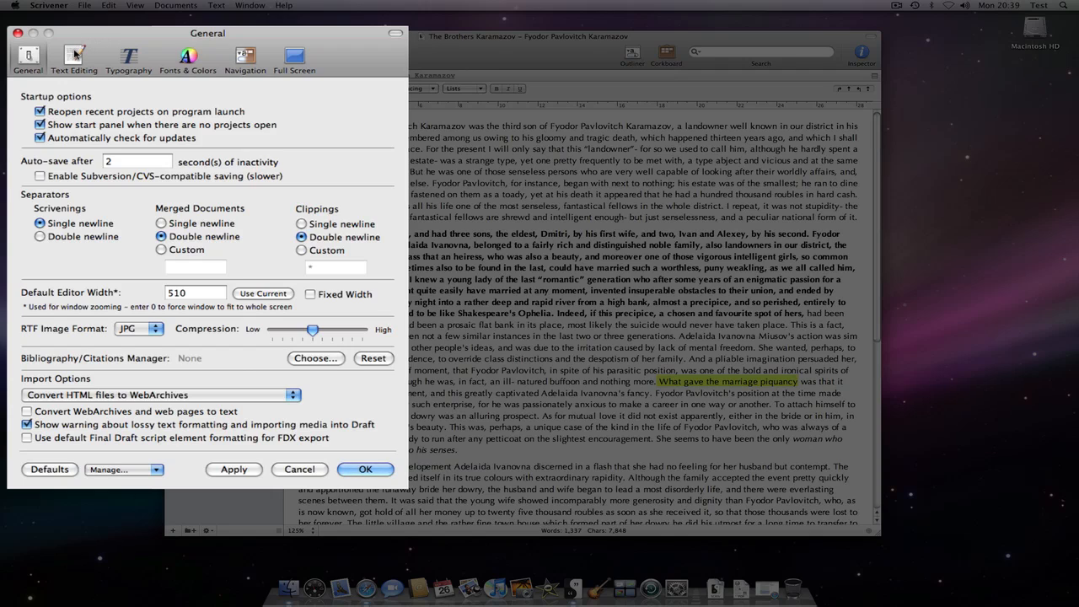
pyautogui.click(79, 50)
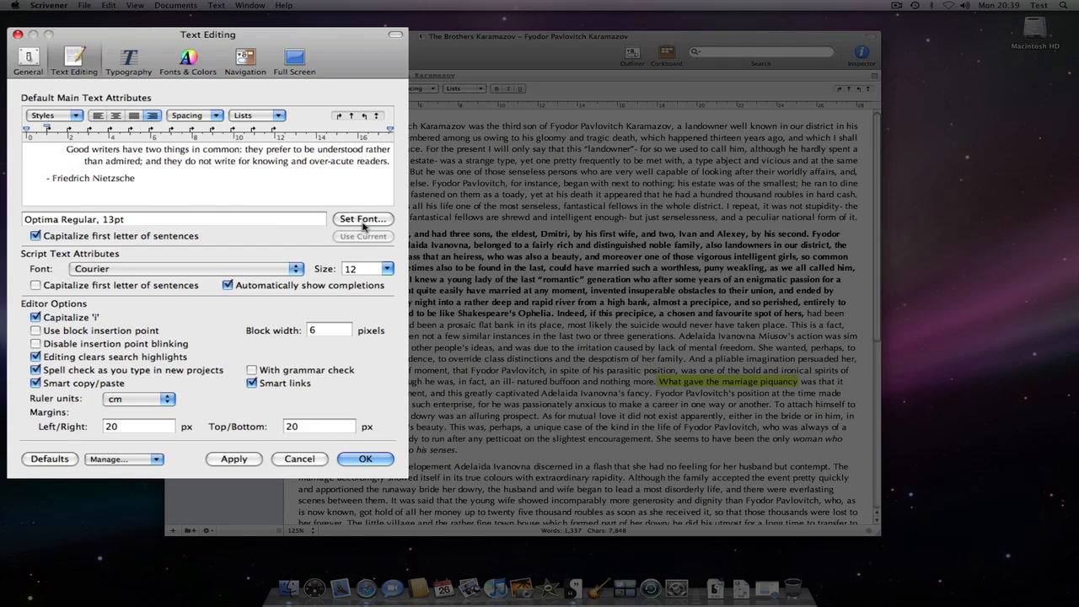
# - Set Bank Gothic as the default main text font, then show the Draft folder as a corkboard
pyautogui.click(361, 219)
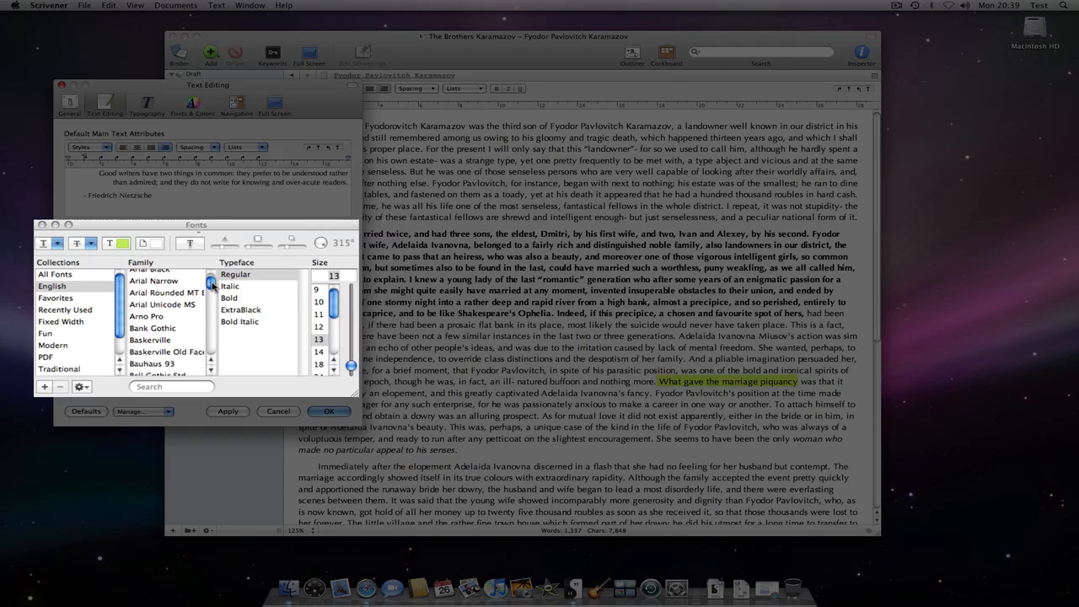
pyautogui.scroll(-3)
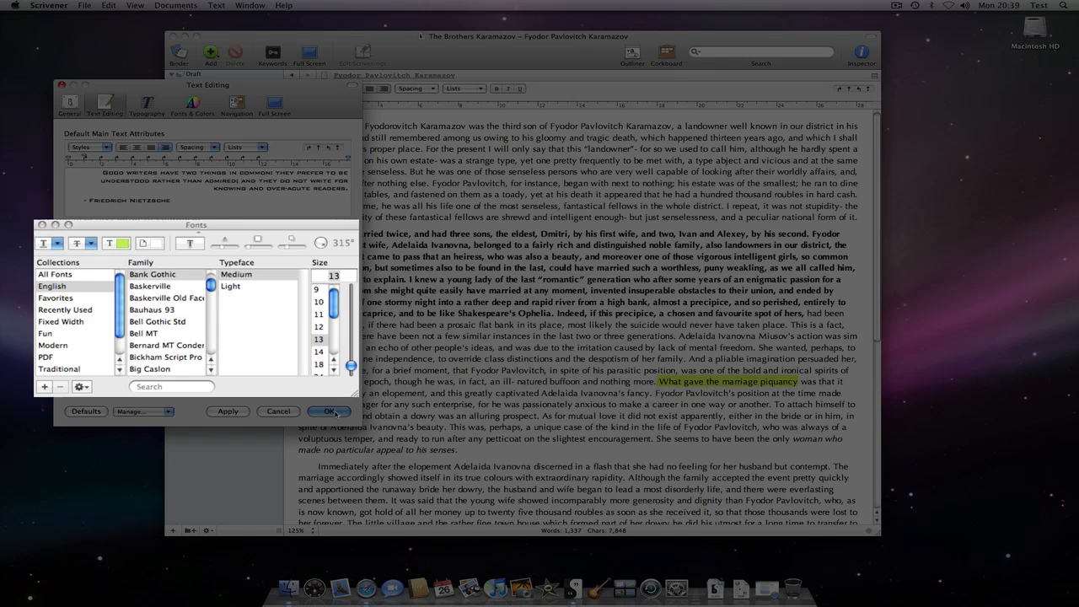
pyautogui.click(334, 411)
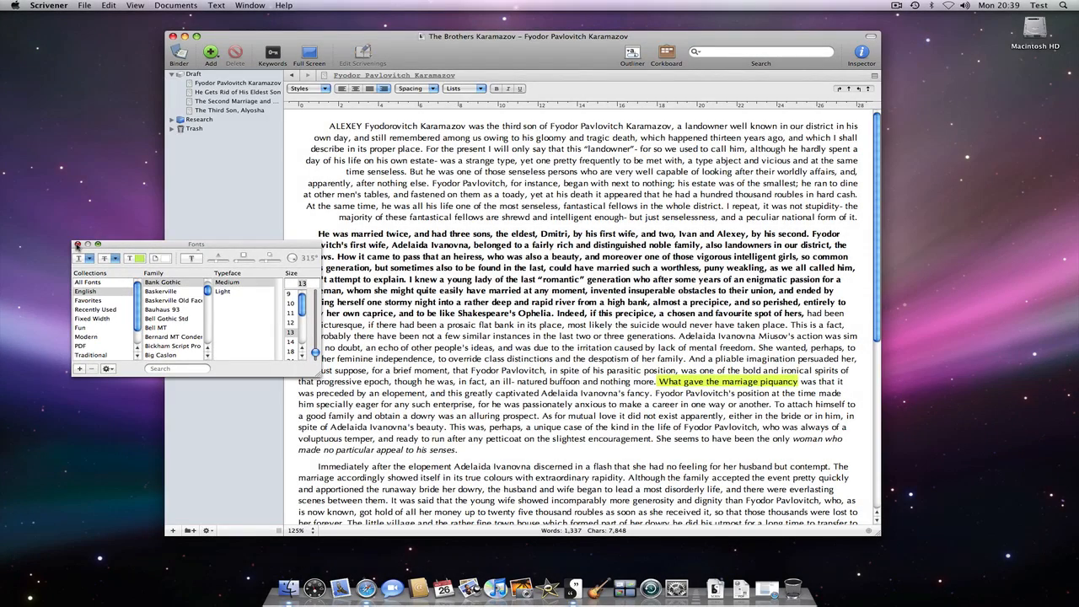
pyautogui.click(78, 243)
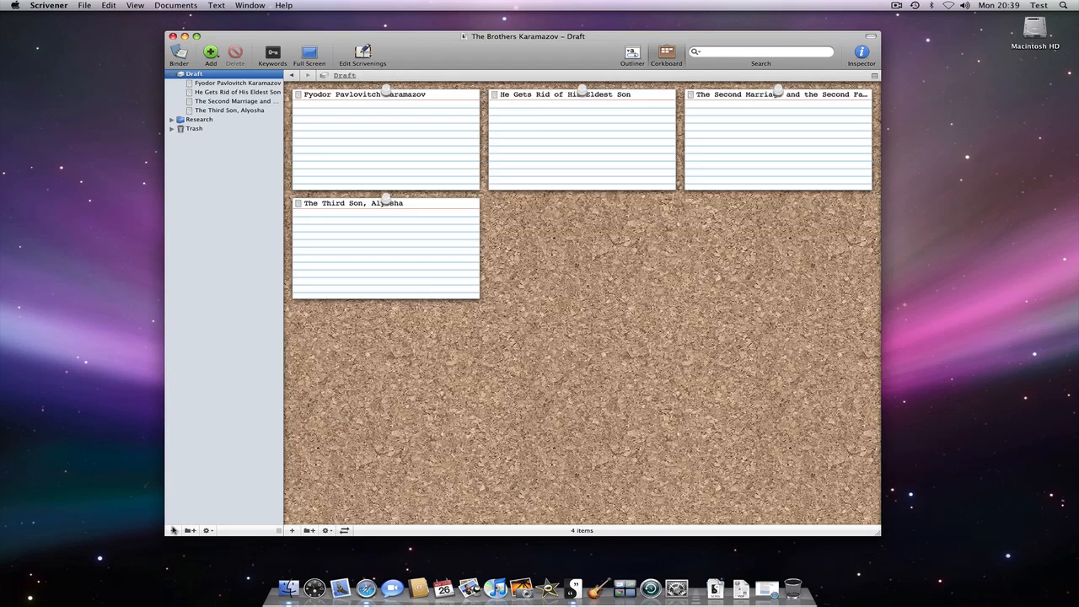
# - Add a Draft document reading 'Surely no greater king' and copy the Who uses it? passage from Safari
pyautogui.click(216, 53)
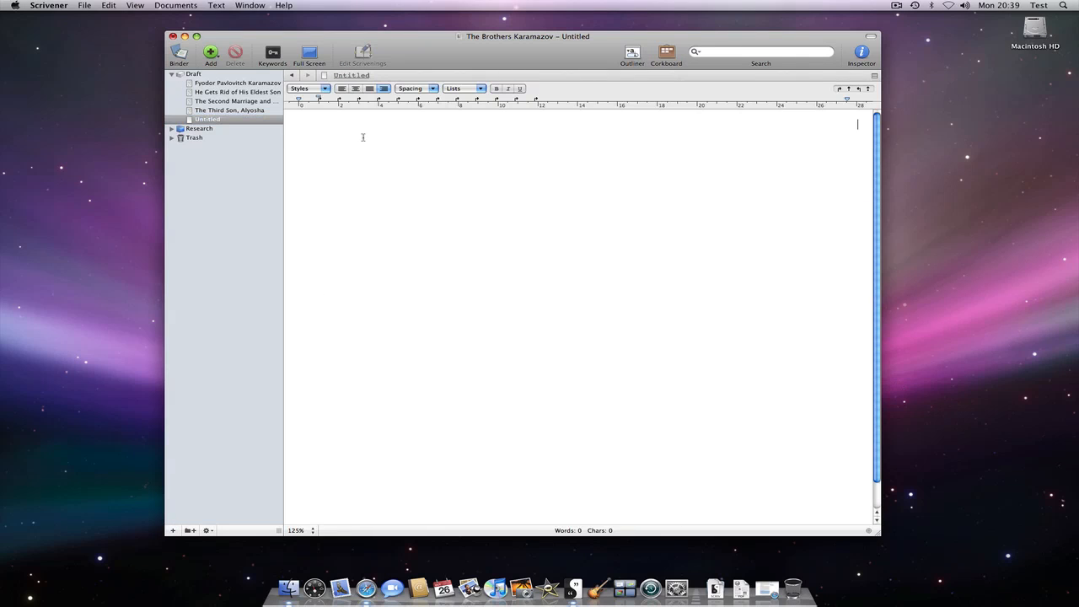
pyautogui.write('SURELY NO GRE')
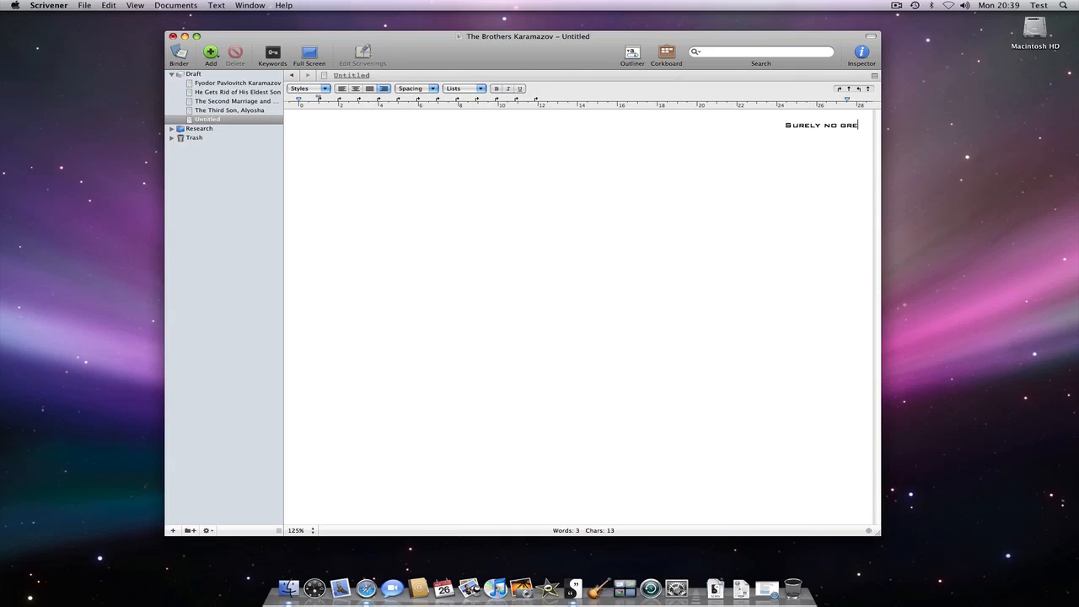
pyautogui.write('ater king')
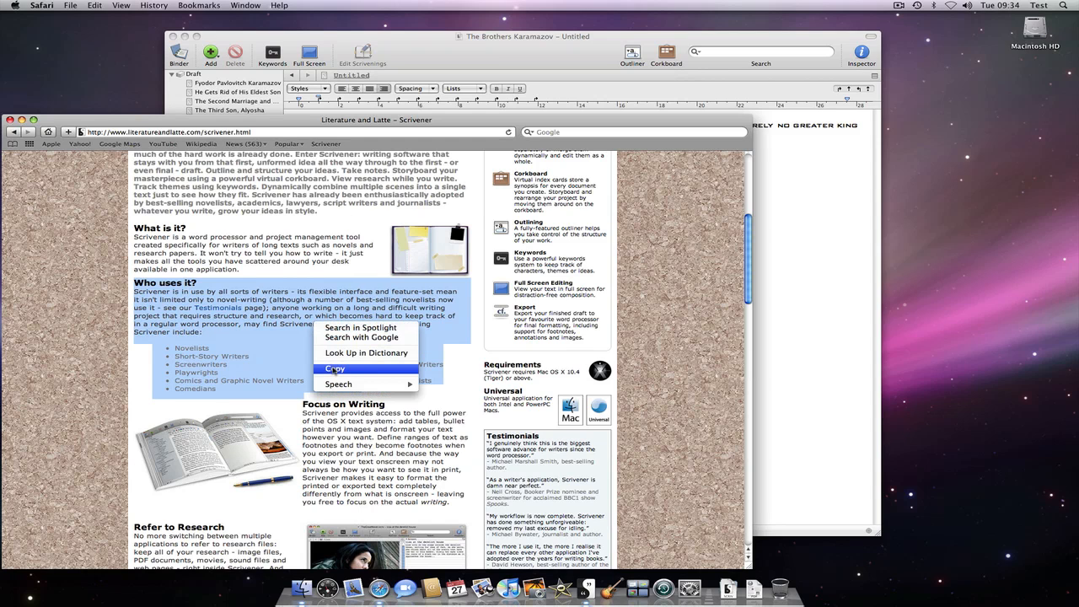
pyautogui.click(334, 367)
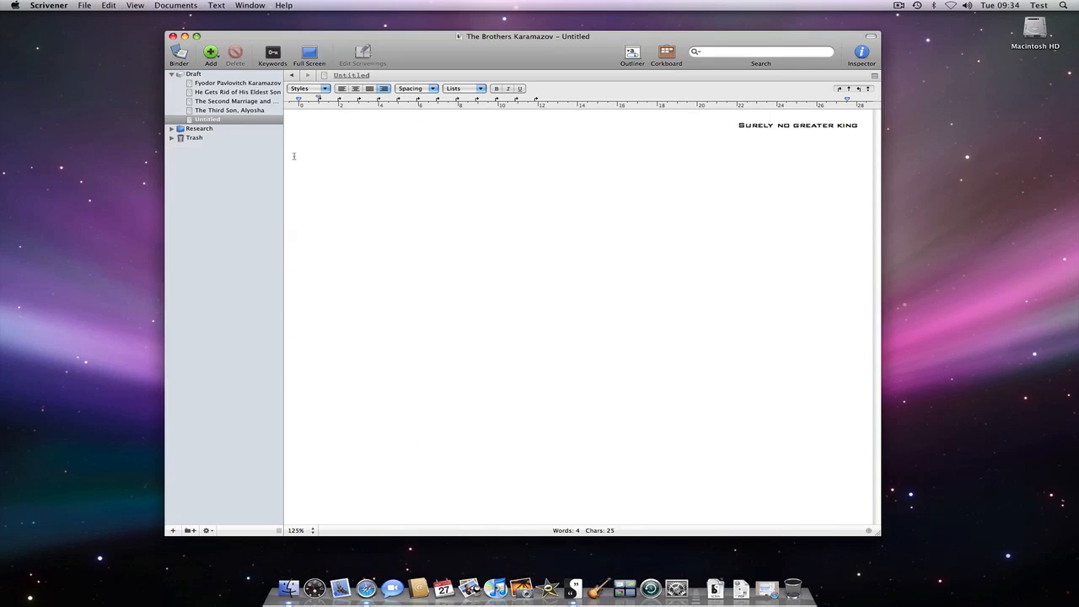
# - Paste the passage with Paste and Match Style, then go to The Second Marriage and the Second Family chapter
pyautogui.click(105, 6)
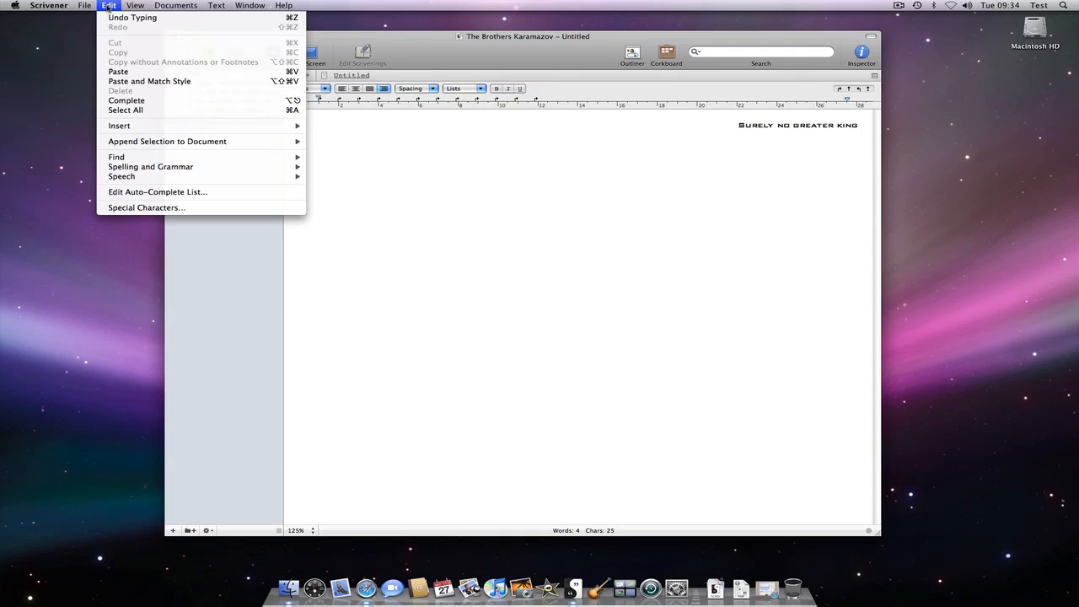
pyautogui.moveTo(150, 81)
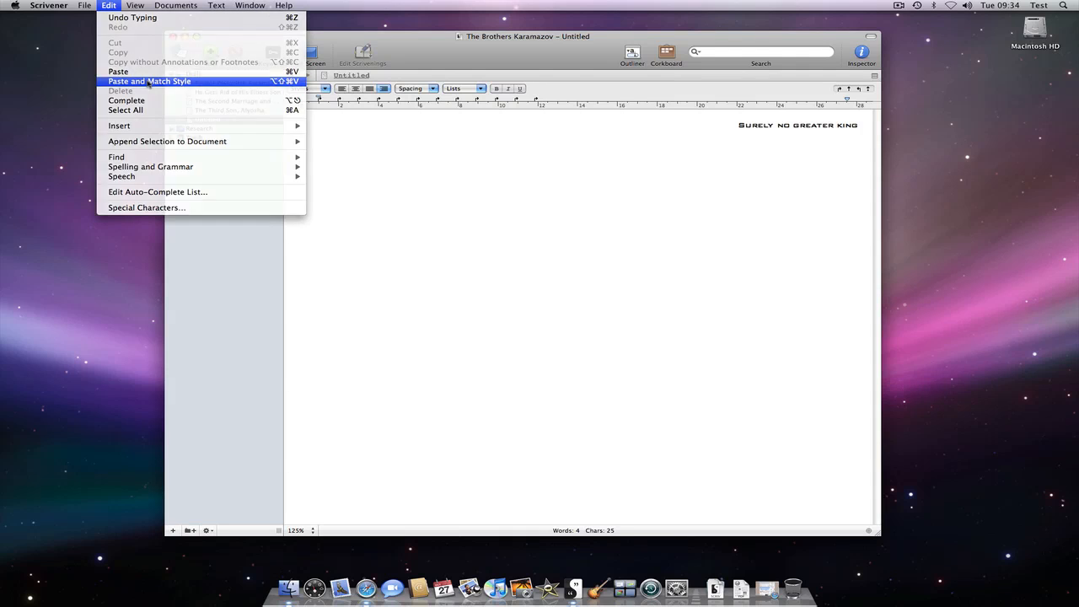
pyautogui.click(135, 71)
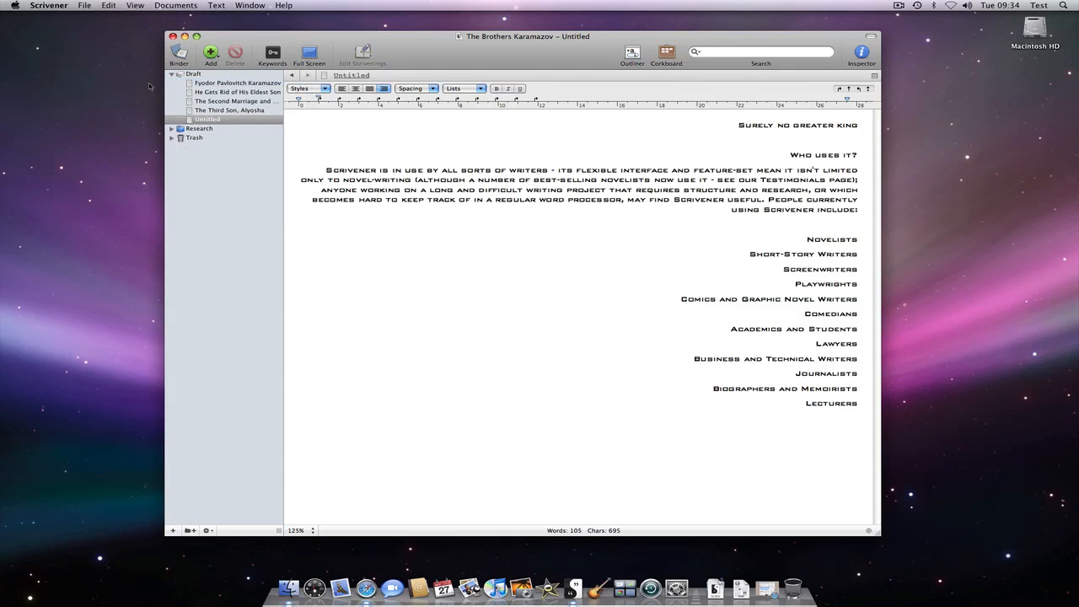
pyautogui.click(236, 101)
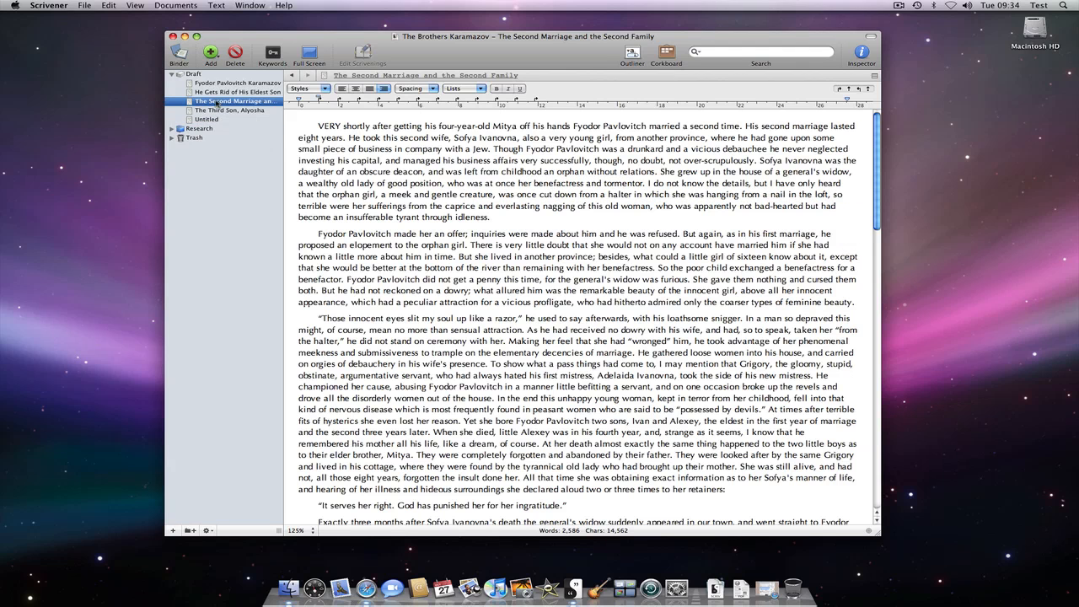
# - Convert the chapter to default Bank Gothic formatting, then switch to He Gets Rid of His Eldest Son
pyautogui.click(175, 5)
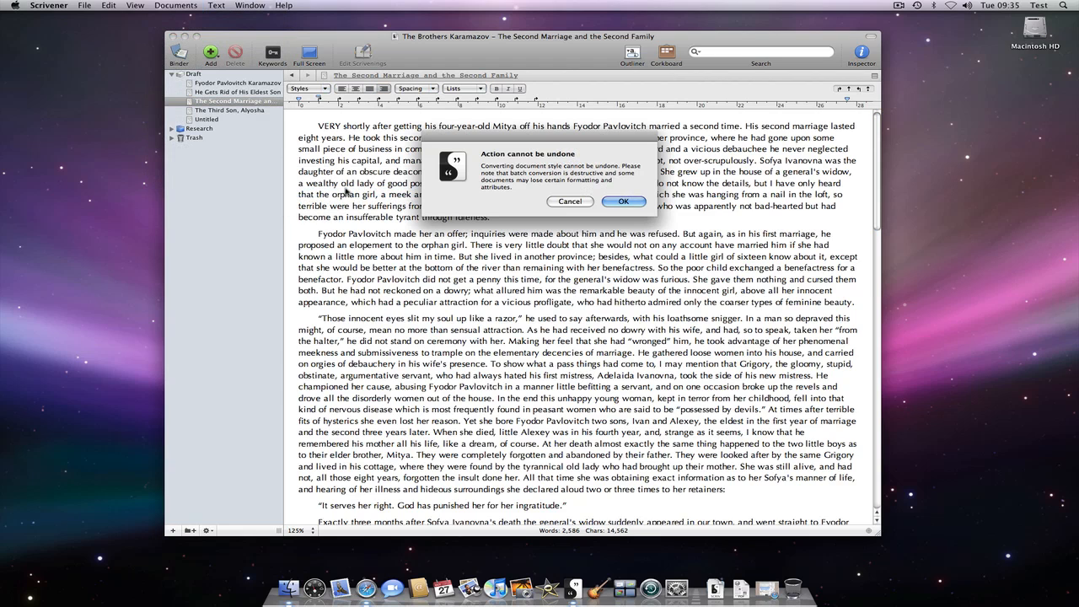
pyautogui.click(623, 203)
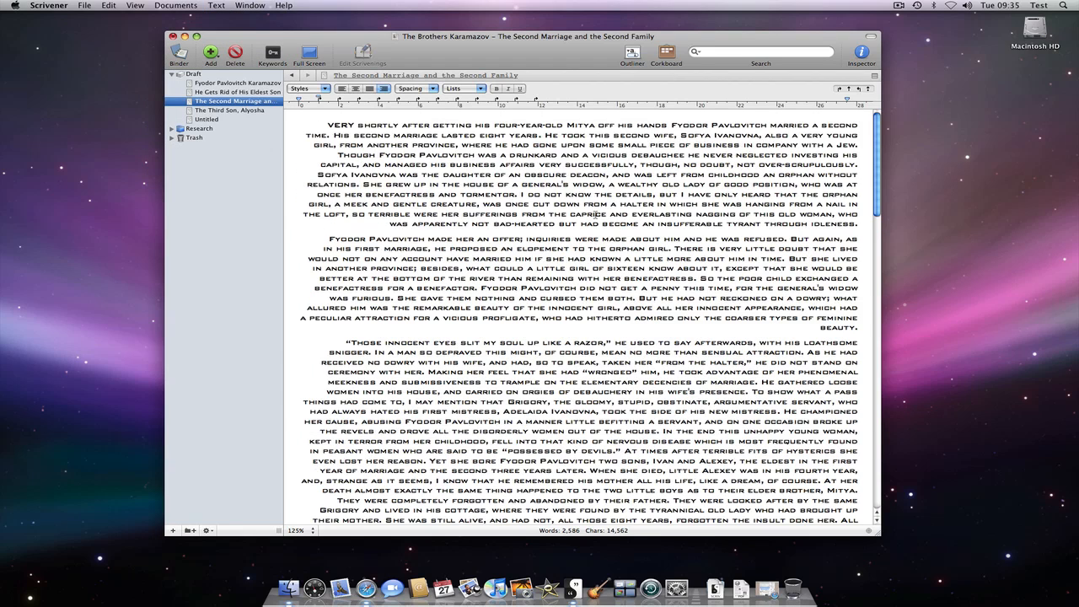
pyautogui.click(236, 91)
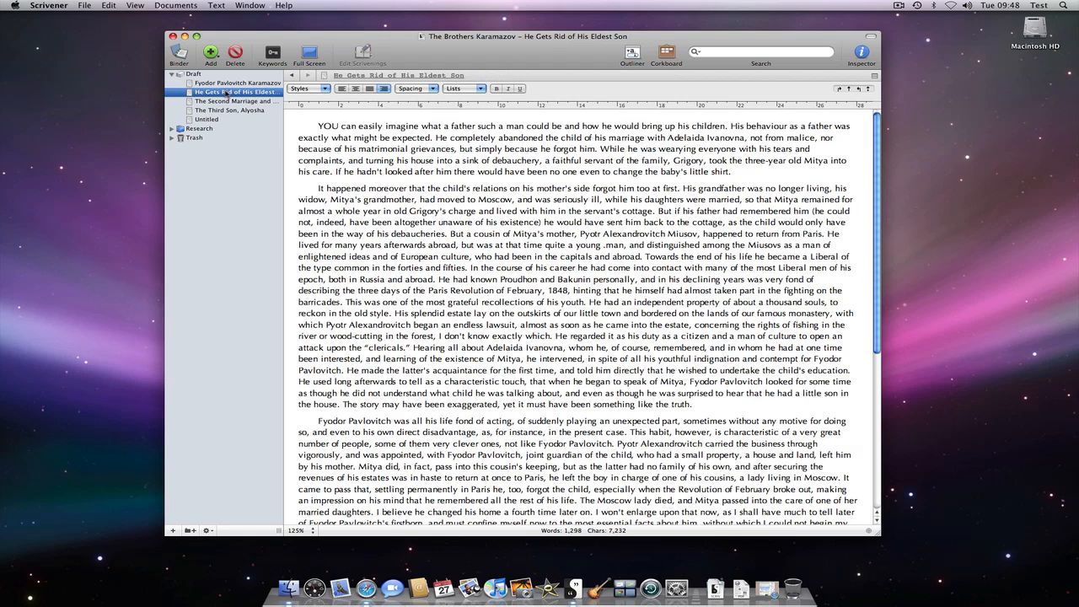
pyautogui.click(48, 7)
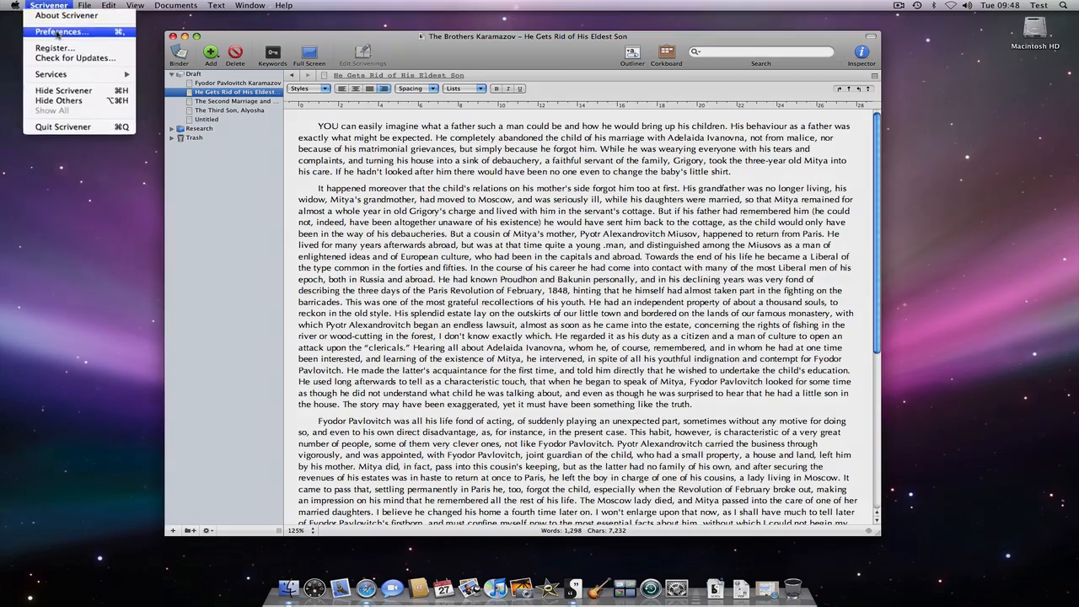
pyautogui.click(54, 30)
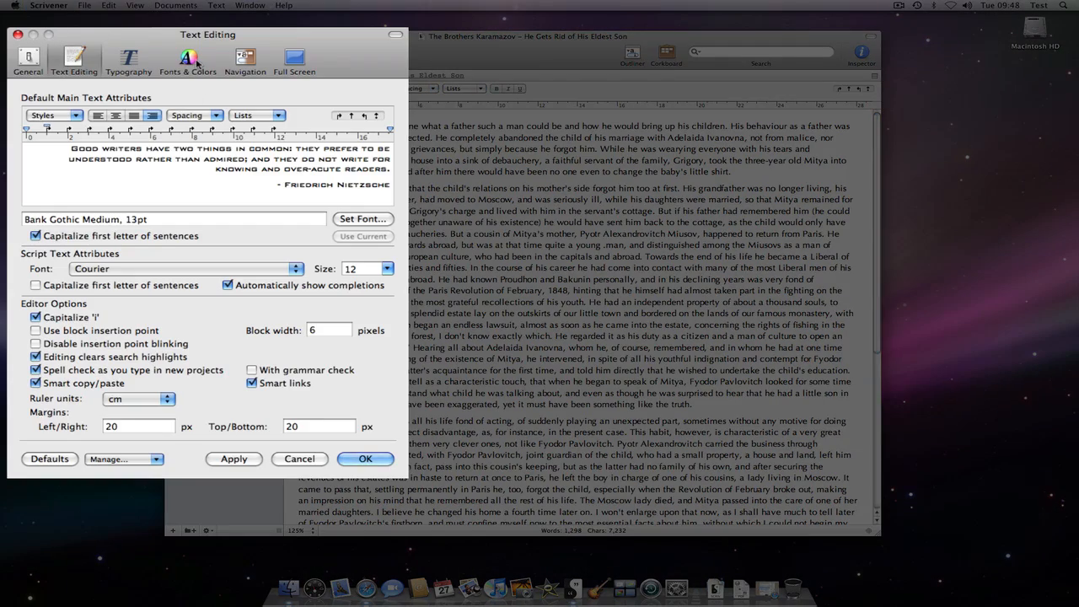
pyautogui.click(187, 57)
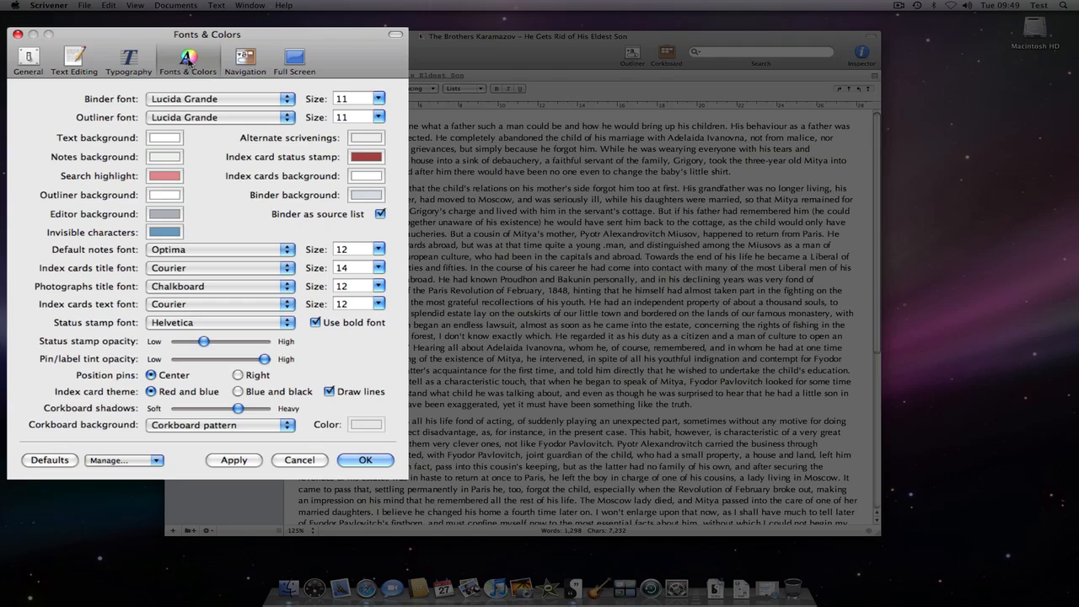
pyautogui.moveTo(166, 139)
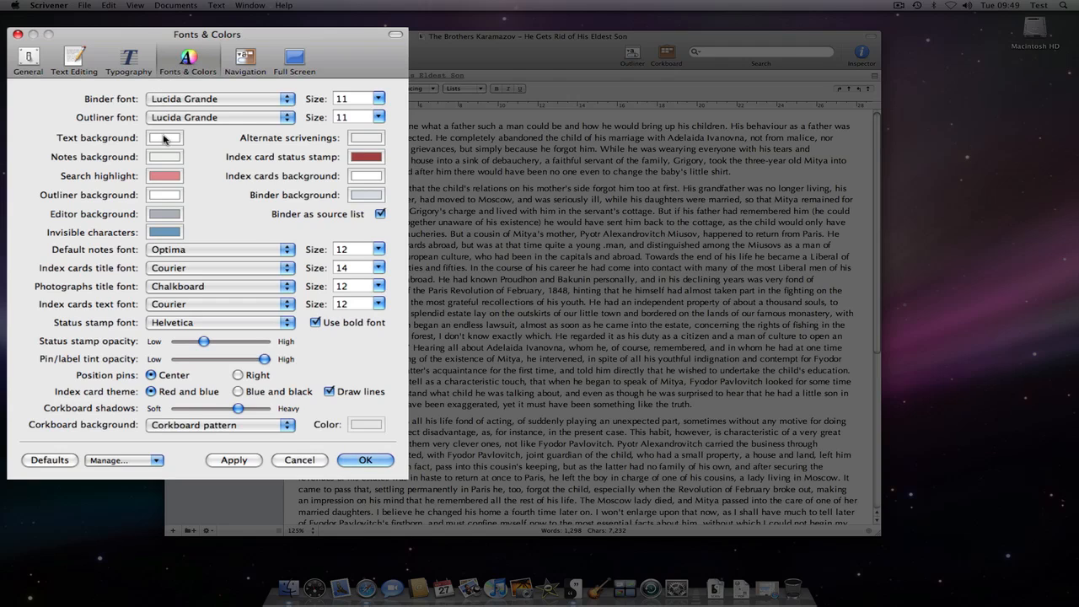
pyautogui.click(165, 138)
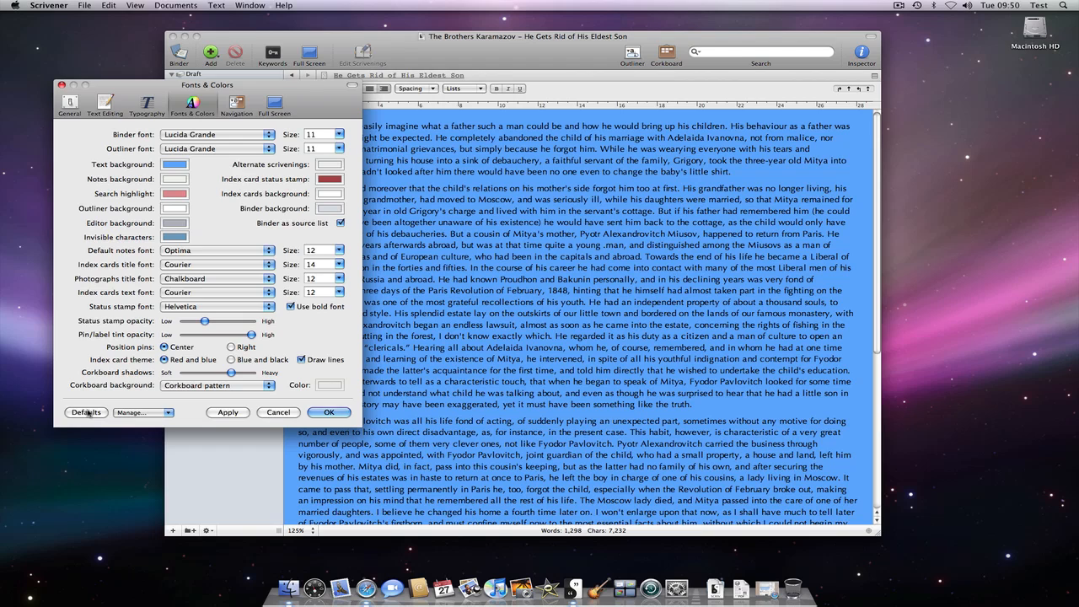
pyautogui.click(84, 411)
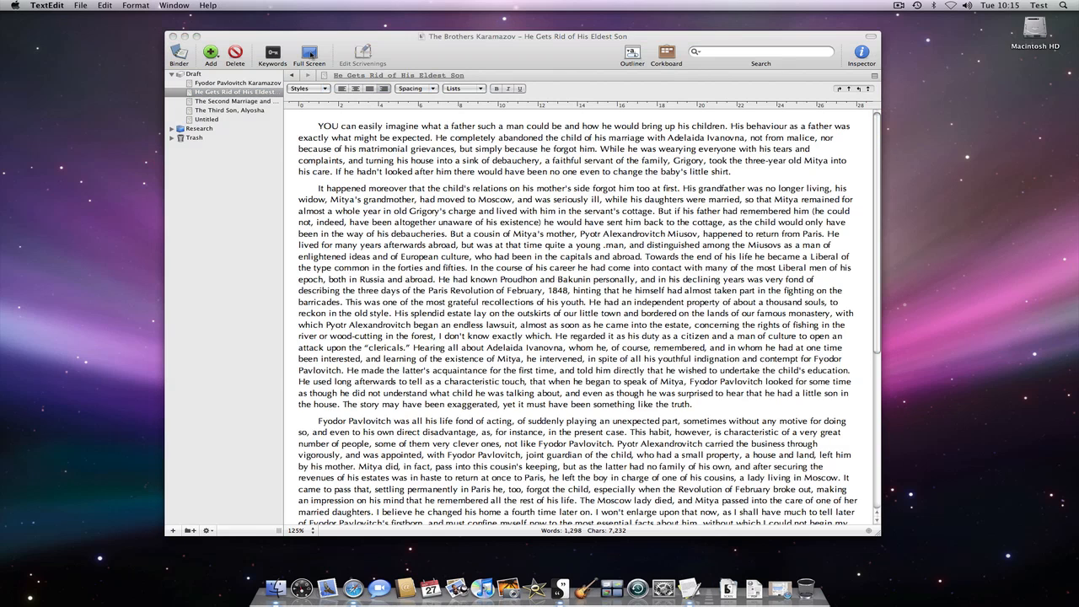
# - Enter full-screen writing mode and set Paper Position to Center
pyautogui.click(307, 54)
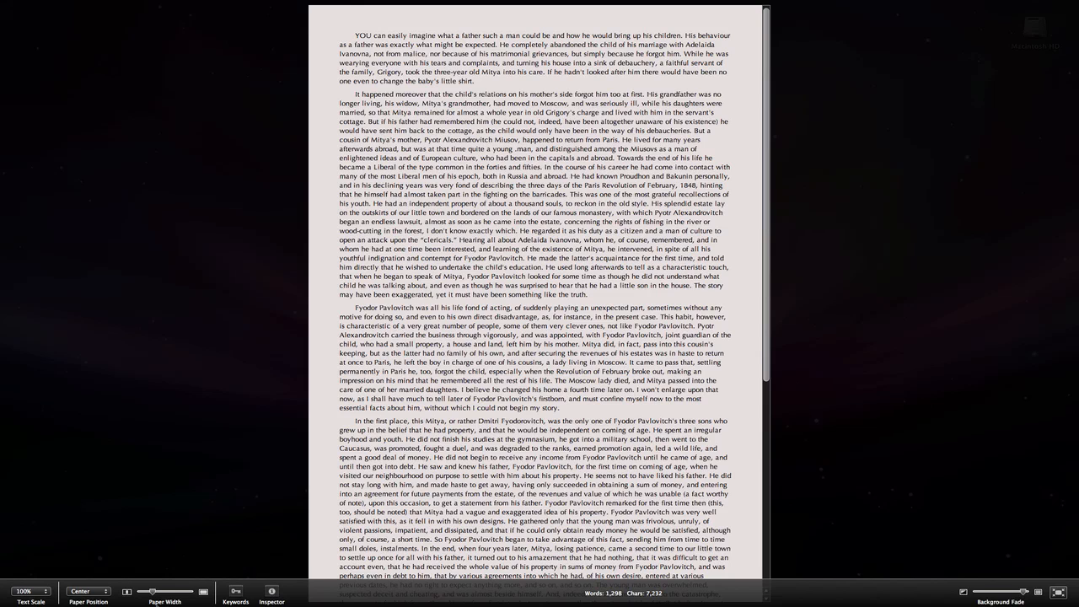
pyautogui.click(88, 592)
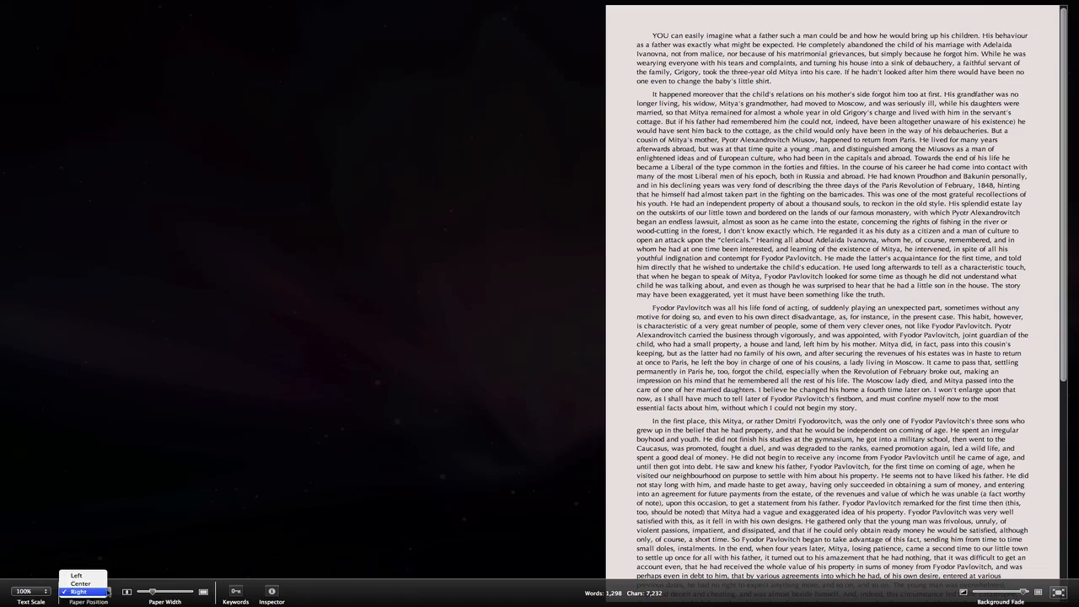
pyautogui.click(75, 583)
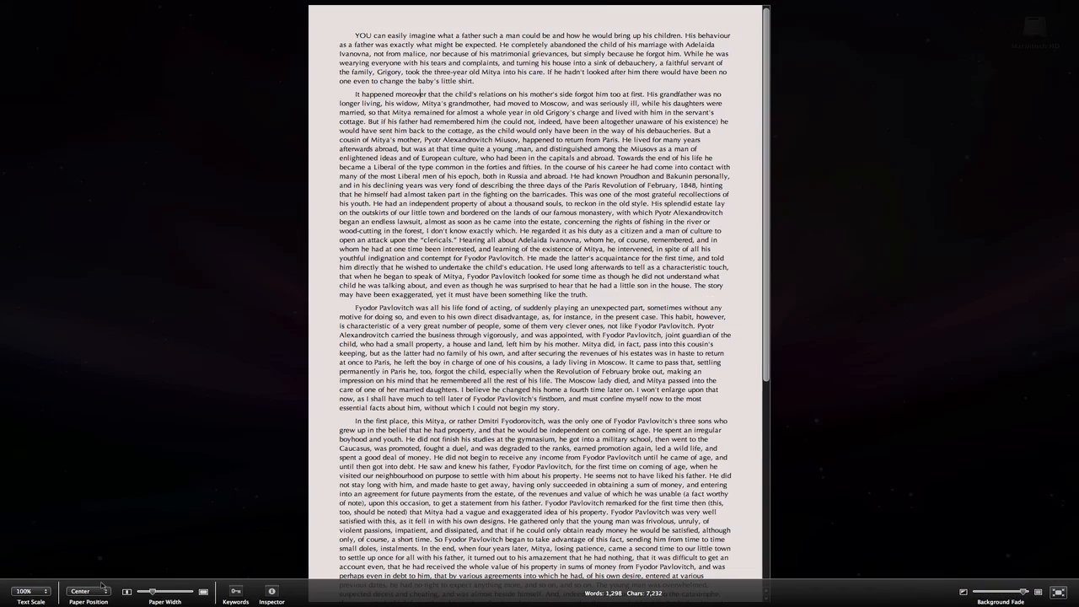
# - Adjust the full-screen paper width and choose a larger Text Scale
pyautogui.moveTo(152, 590); pyautogui.dragTo(168, 590)
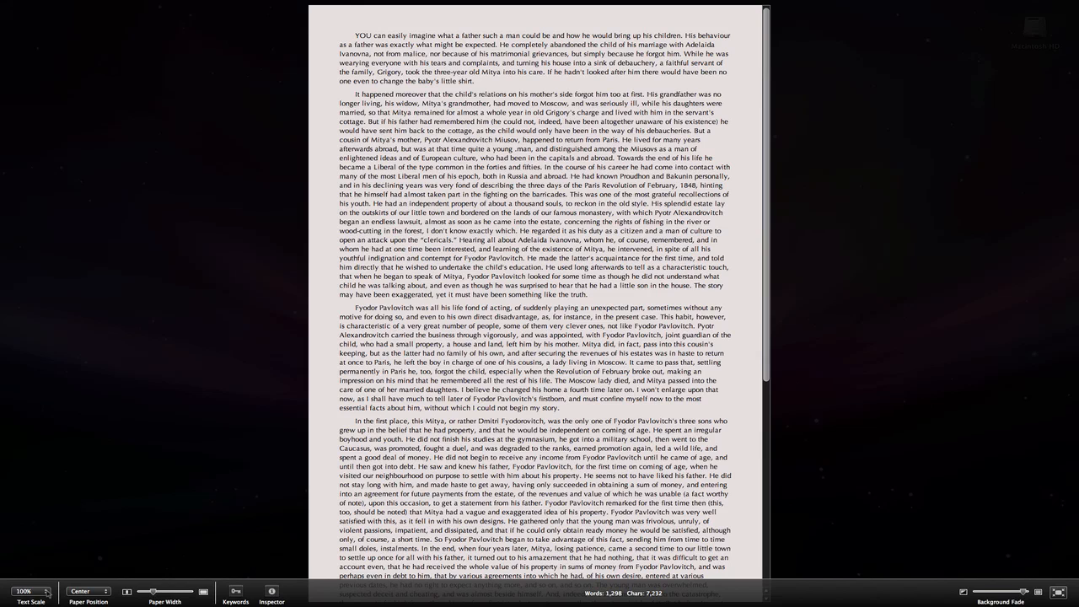
pyautogui.click(27, 592)
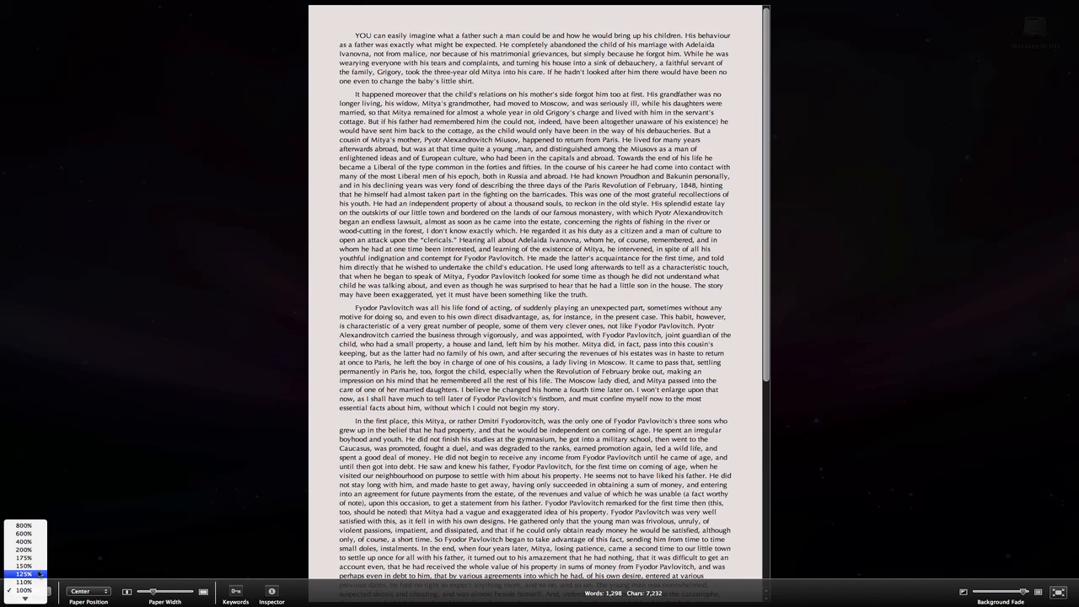
pyautogui.click(24, 570)
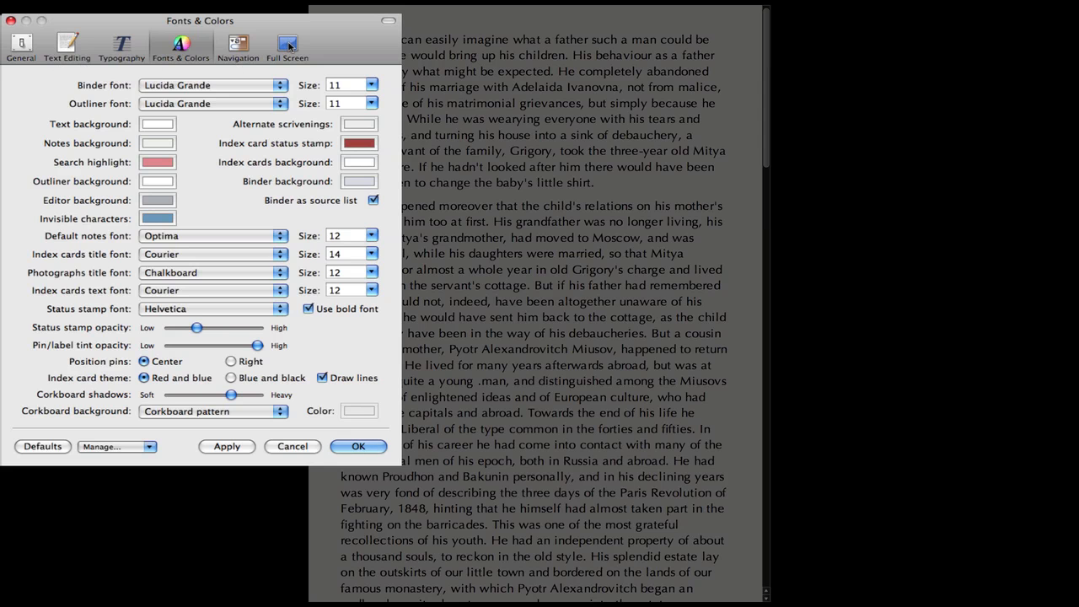
# - Darken the full-screen paper colour to near black, about 5% brightness on the grey scale slider
pyautogui.click(288, 44)
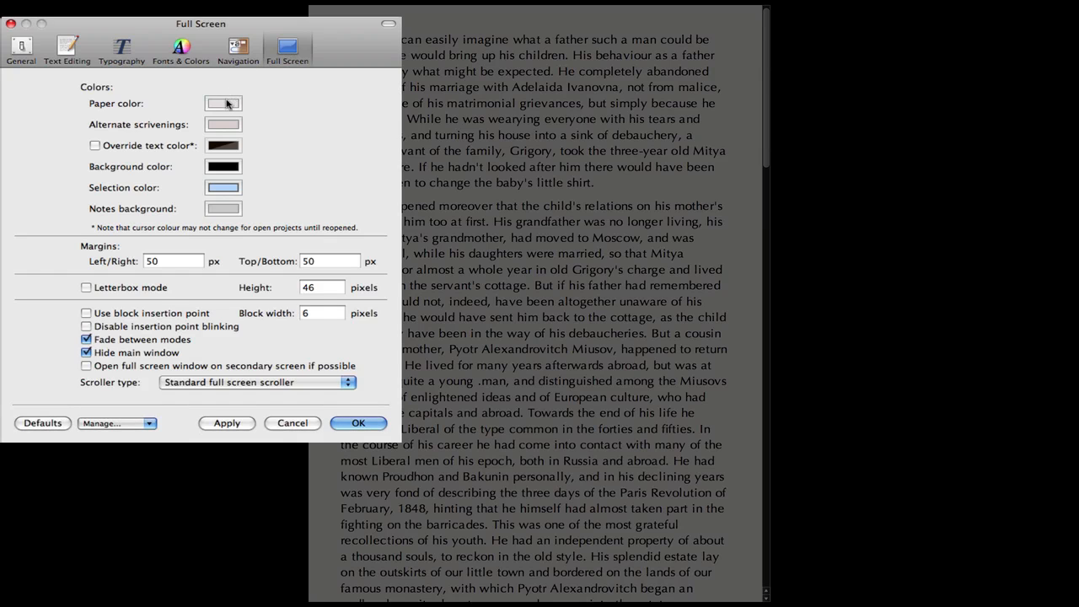
pyautogui.click(222, 103)
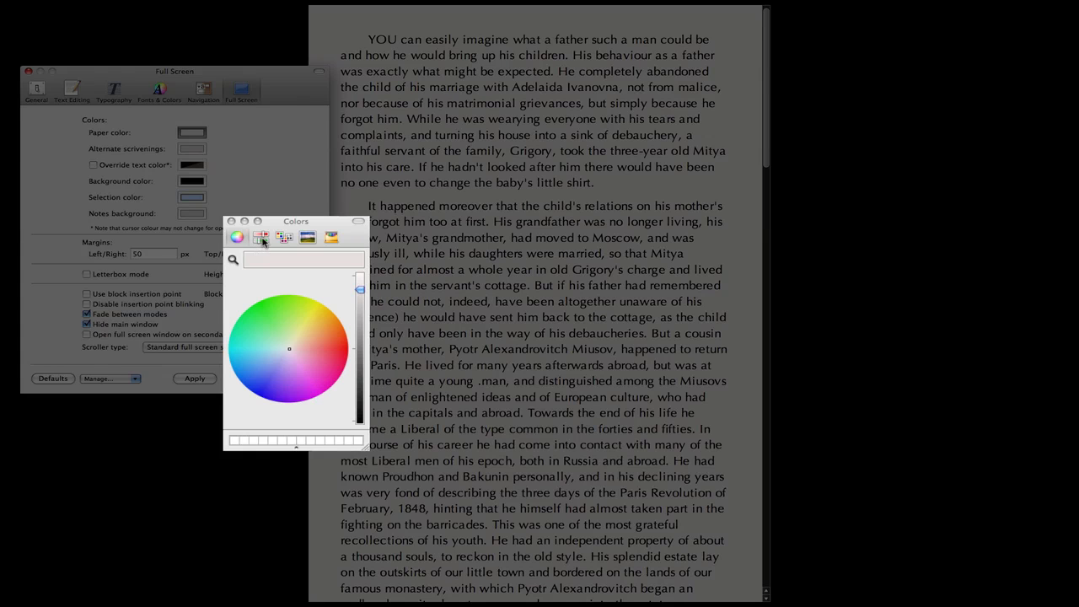
pyautogui.click(283, 236)
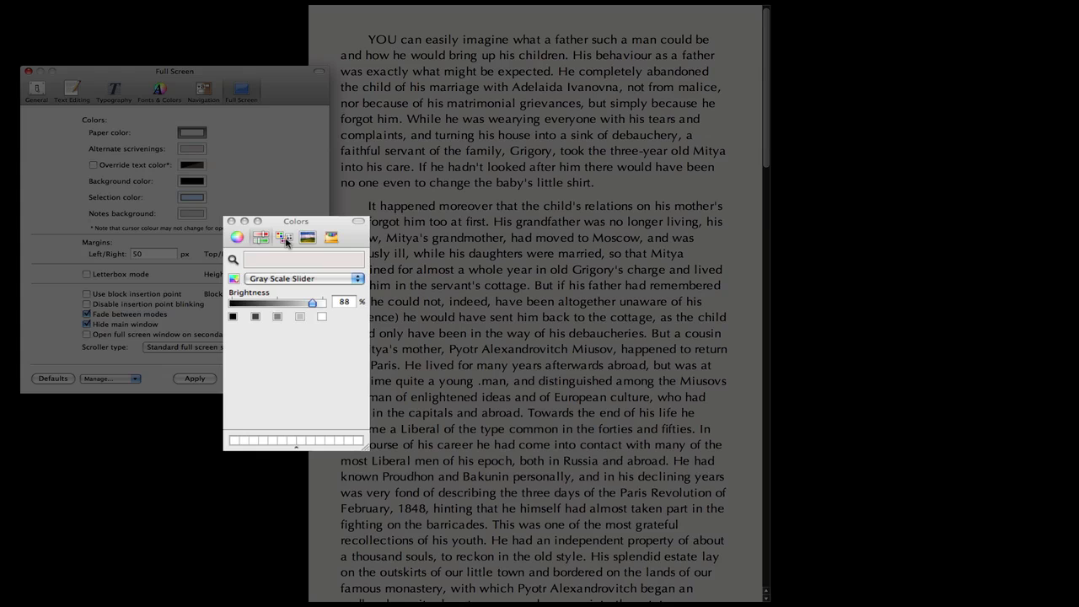
pyautogui.click(283, 236)
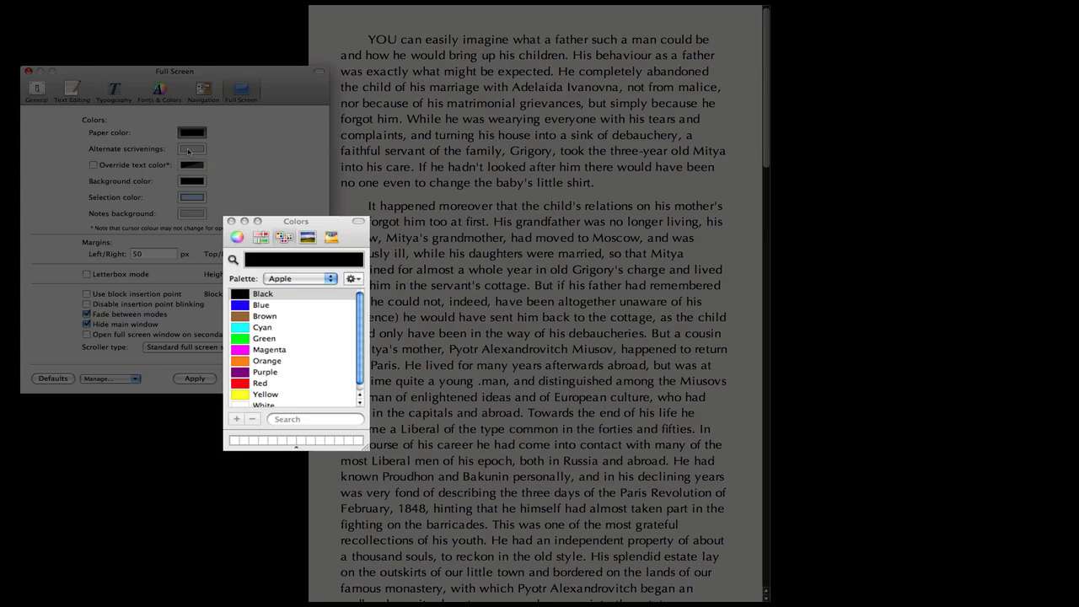
pyautogui.click(260, 236)
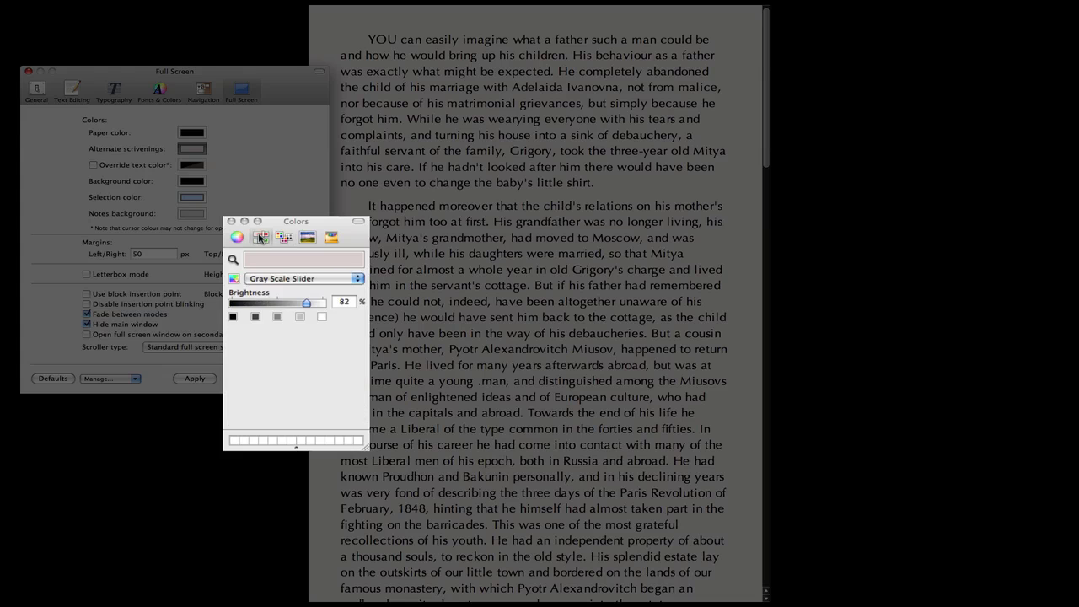
pyautogui.moveTo(303, 303); pyautogui.dragTo(255, 303)
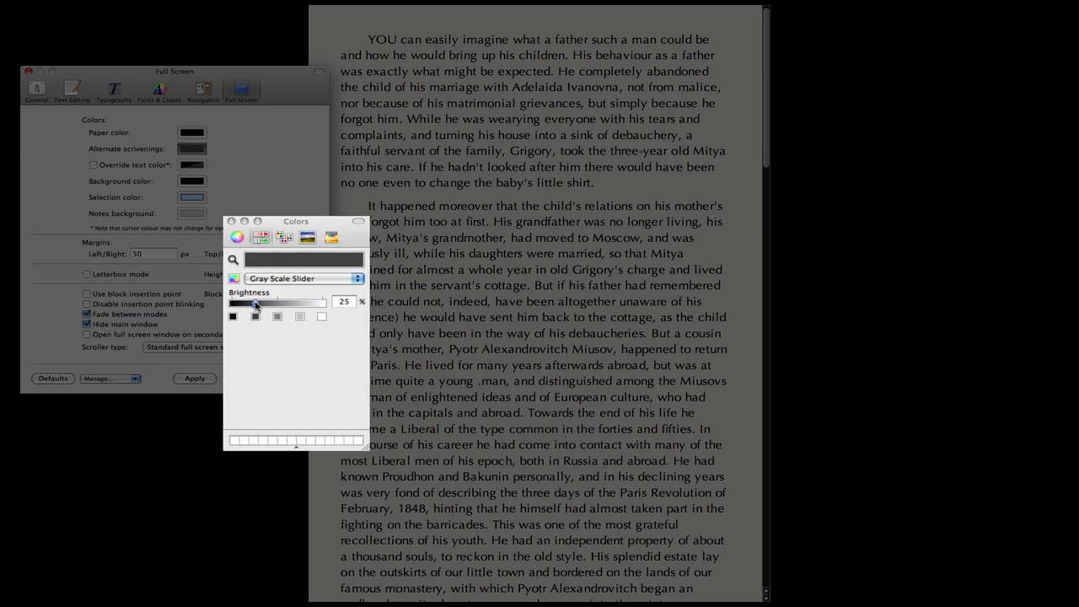
pyautogui.moveTo(256, 301); pyautogui.dragTo(246, 302)
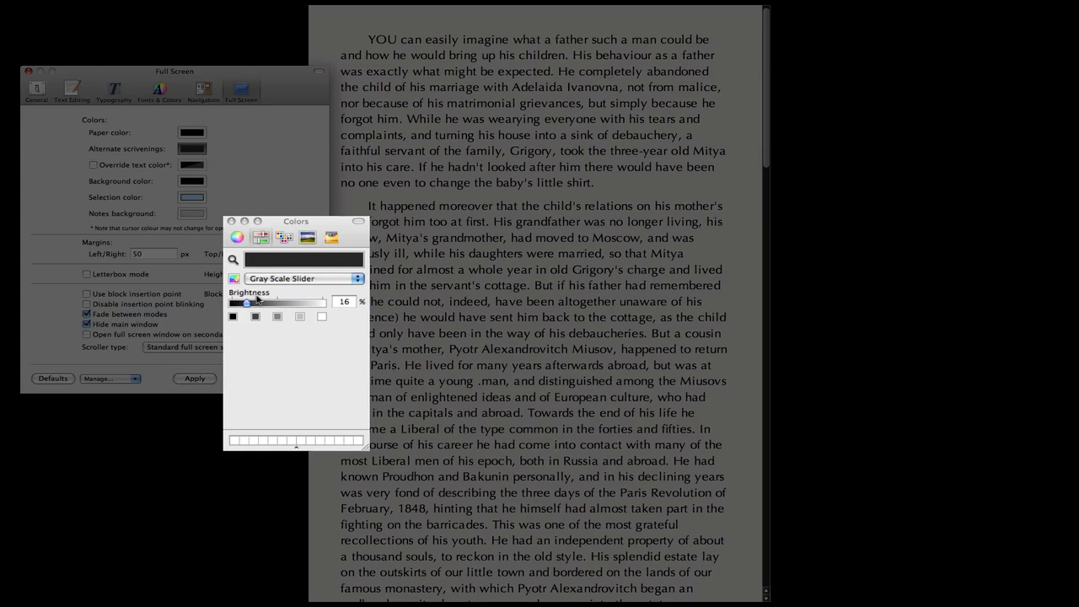
# - Enable Override text color for full-screen mode and brighten the picked colour on the spectrum
pyautogui.click(87, 164)
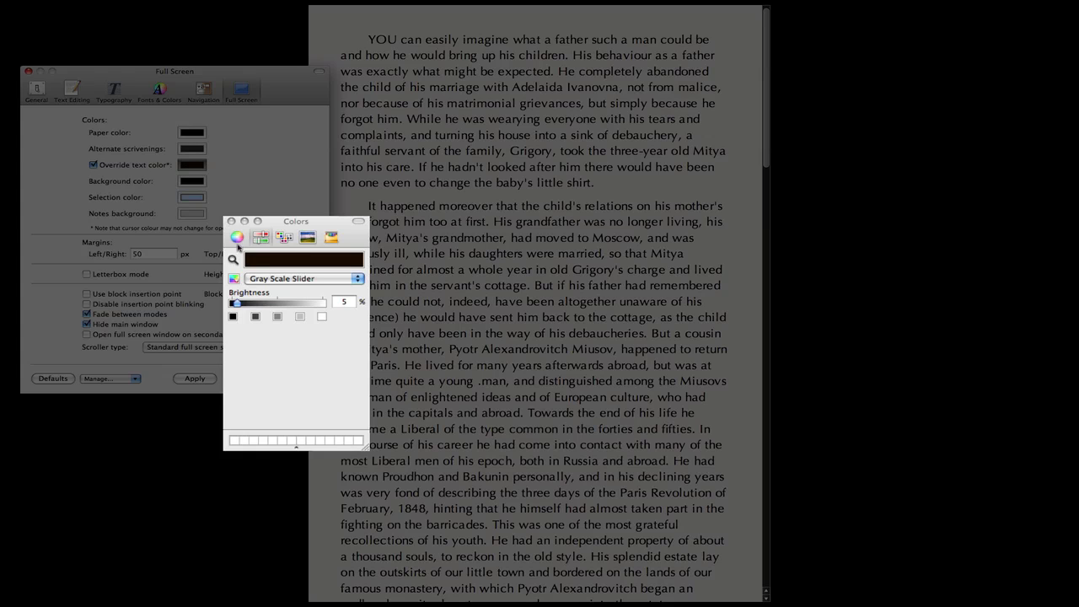
pyautogui.click(236, 246)
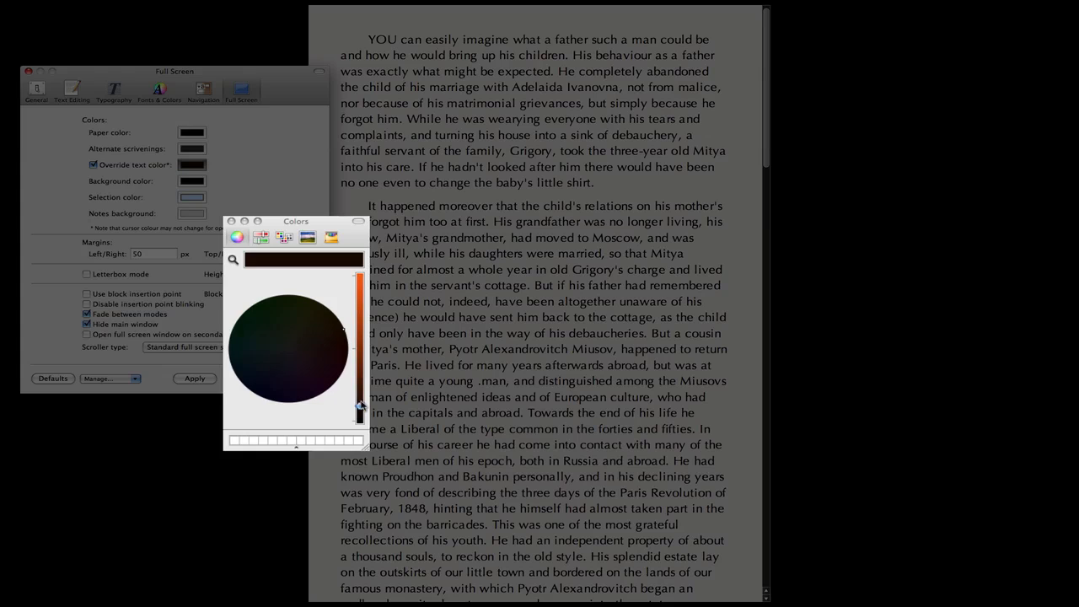
pyautogui.moveTo(359, 410); pyautogui.dragTo(359, 280)
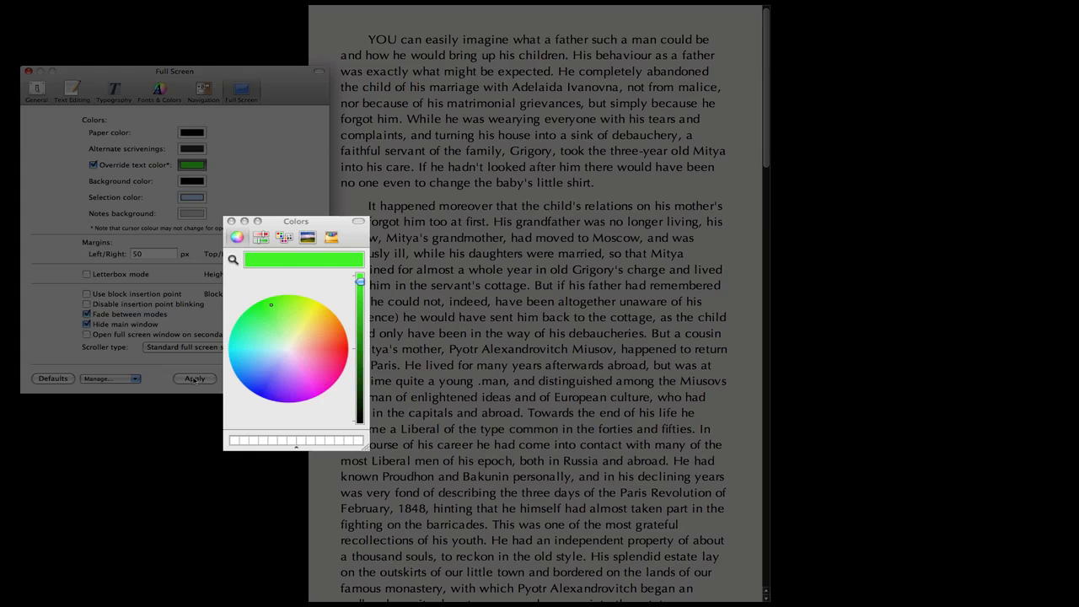
# - Set full-screen text to bright green, disable insertion point blinking, and use an auto-hiding scroller
pyautogui.click(196, 377)
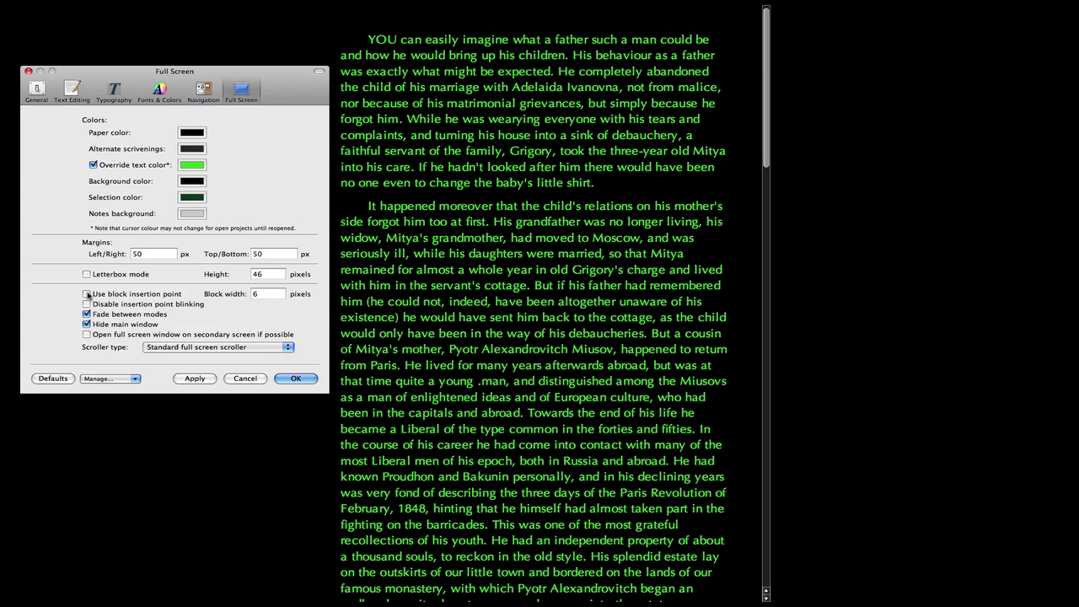
pyautogui.click(88, 293)
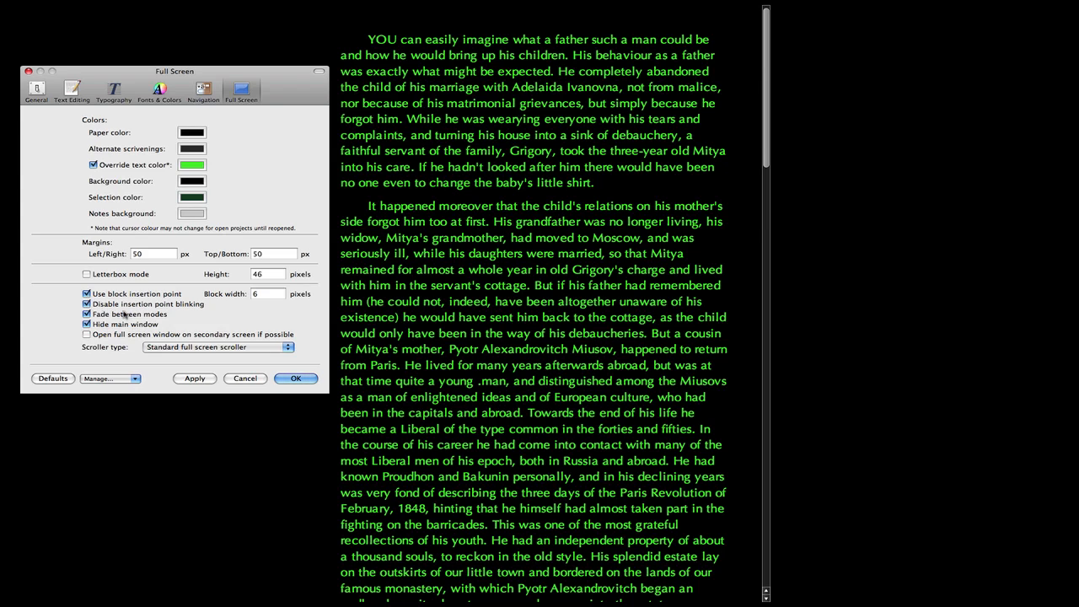
pyautogui.click(215, 347)
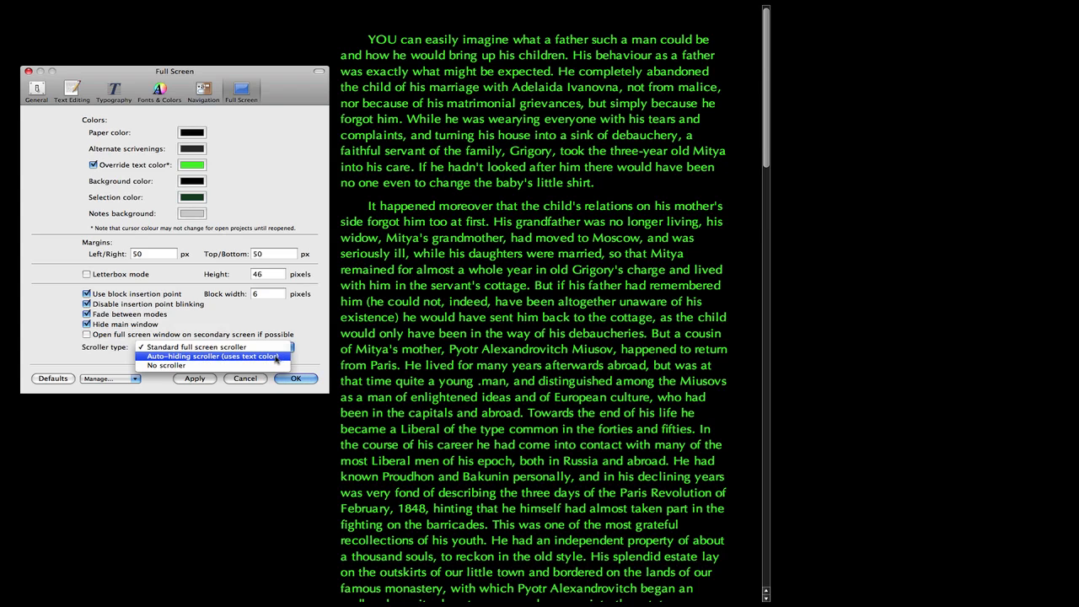
pyautogui.click(209, 357)
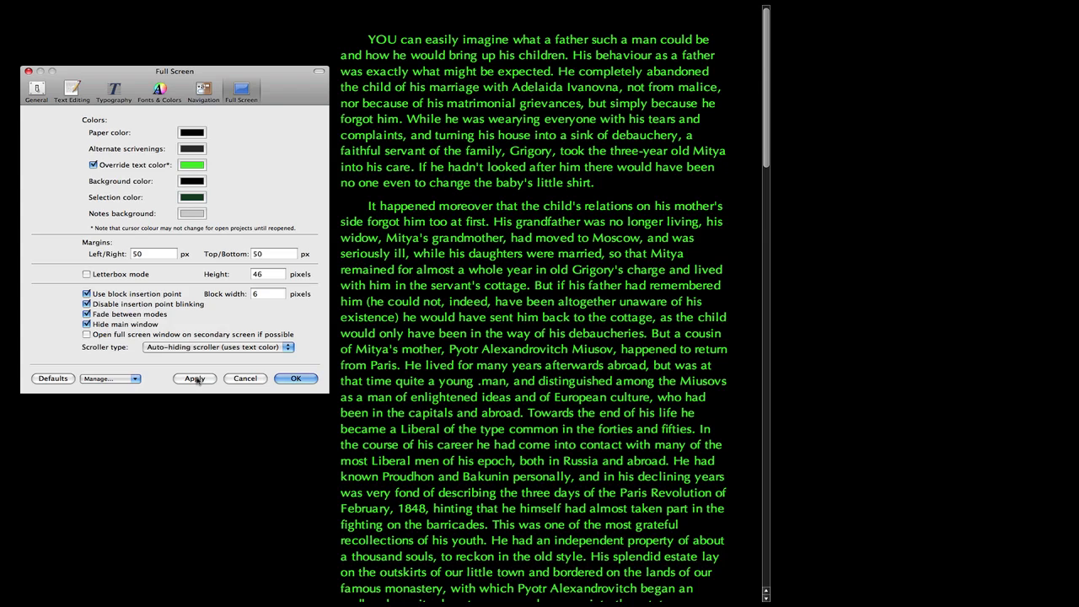